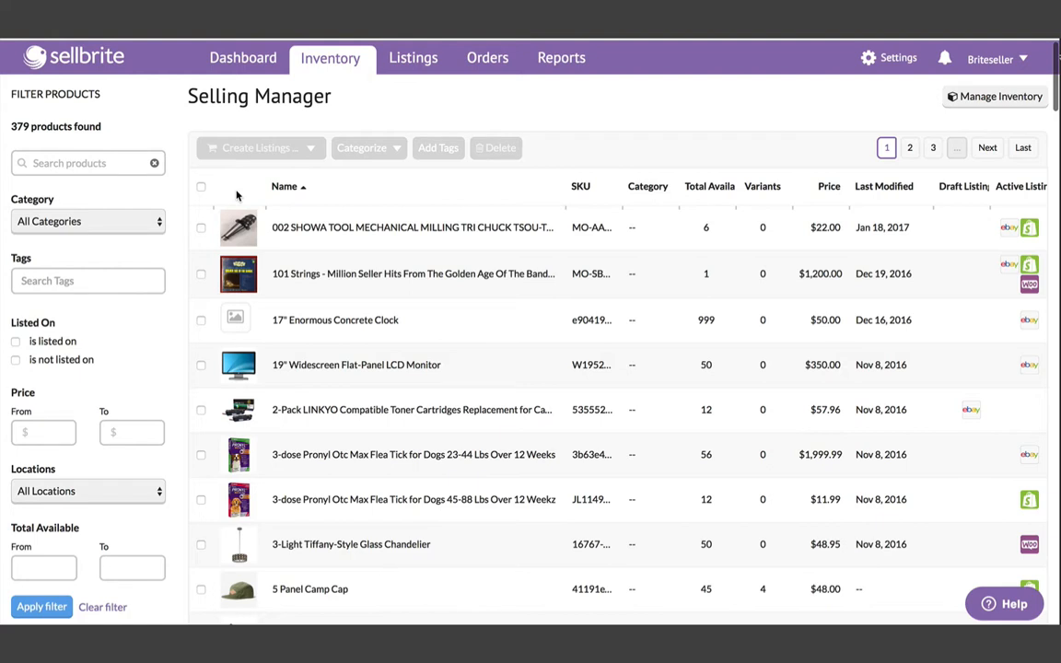
# - Select six inventory products including the 23-44 lb flea tick product for listing
pyautogui.click(199, 229)
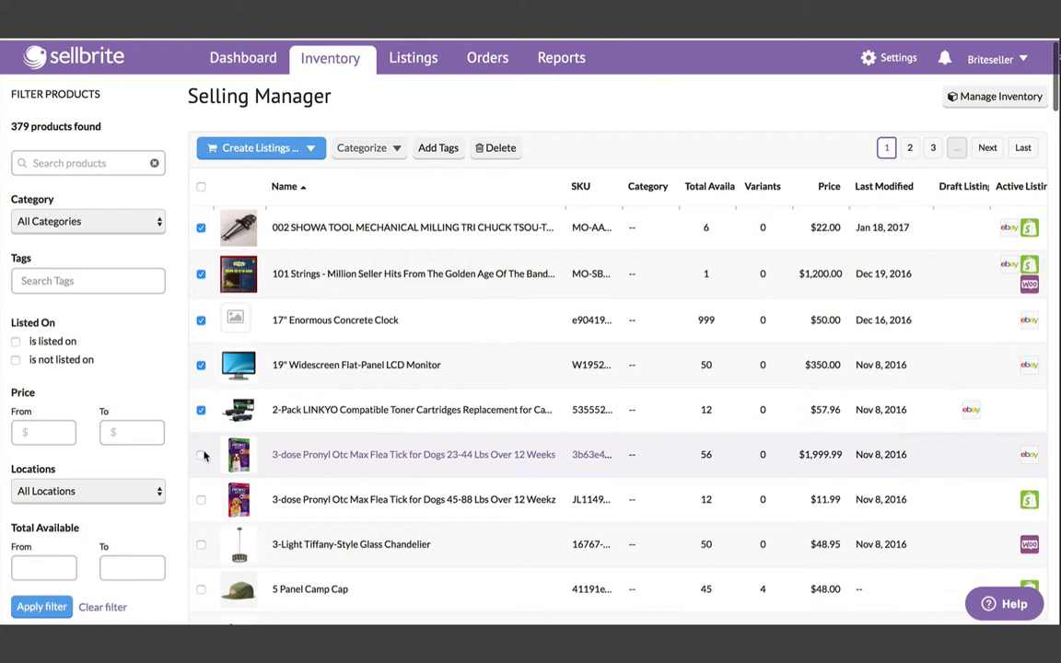
pyautogui.click(262, 147)
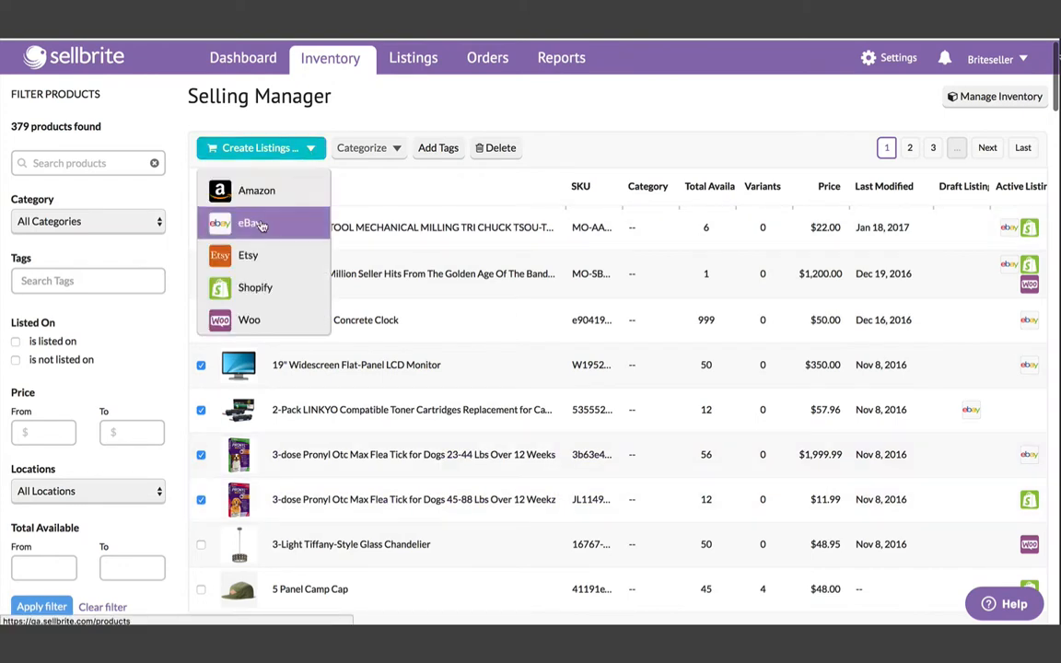
# - Start eBay listings in Pet Supplies > Other Pet Supplies and accept the condition mapping
pyautogui.click(249, 221)
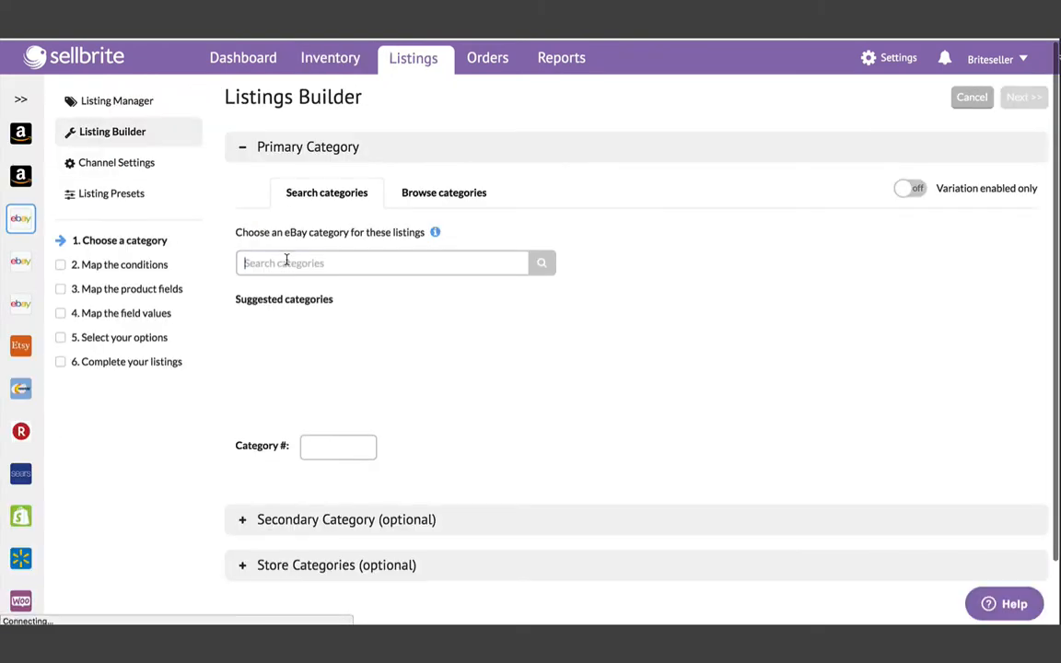
pyautogui.write('pet')
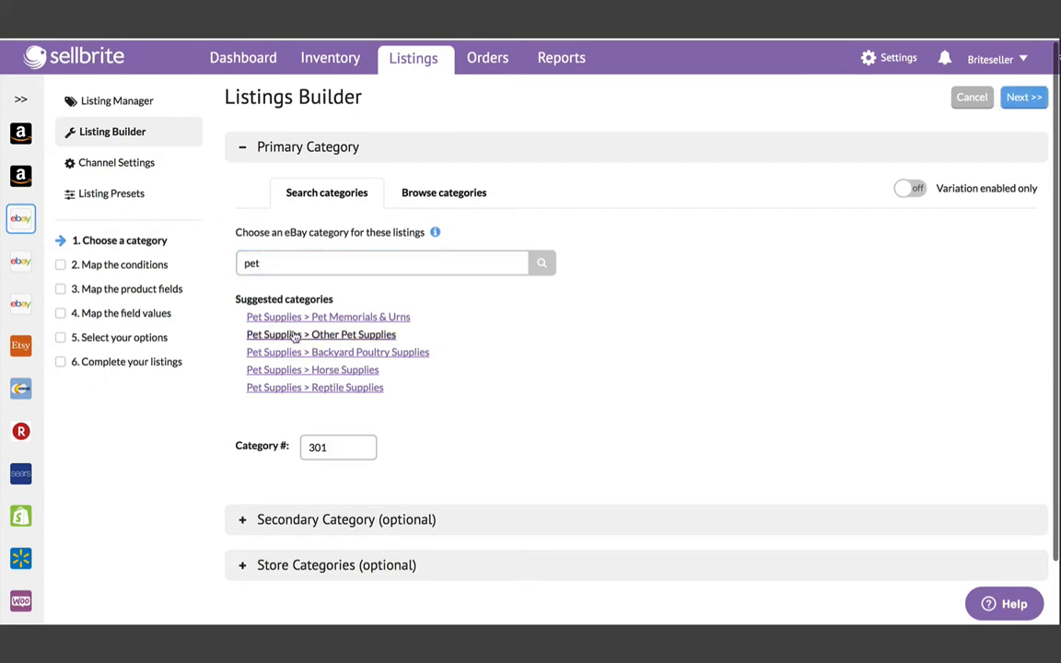
pyautogui.click(1025, 96)
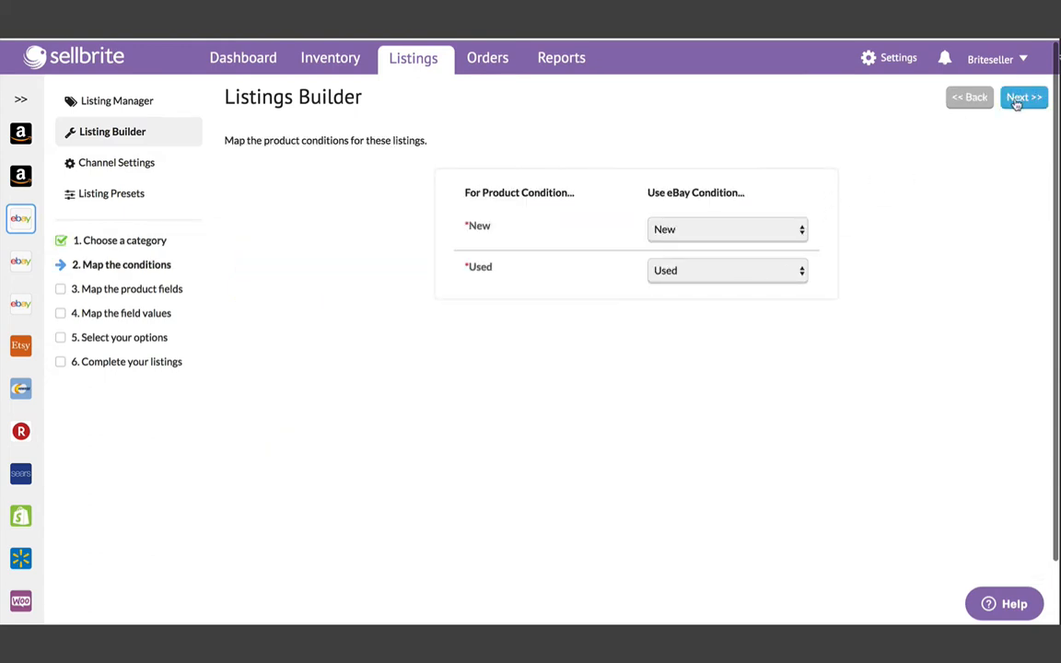
pyautogui.click(1024, 96)
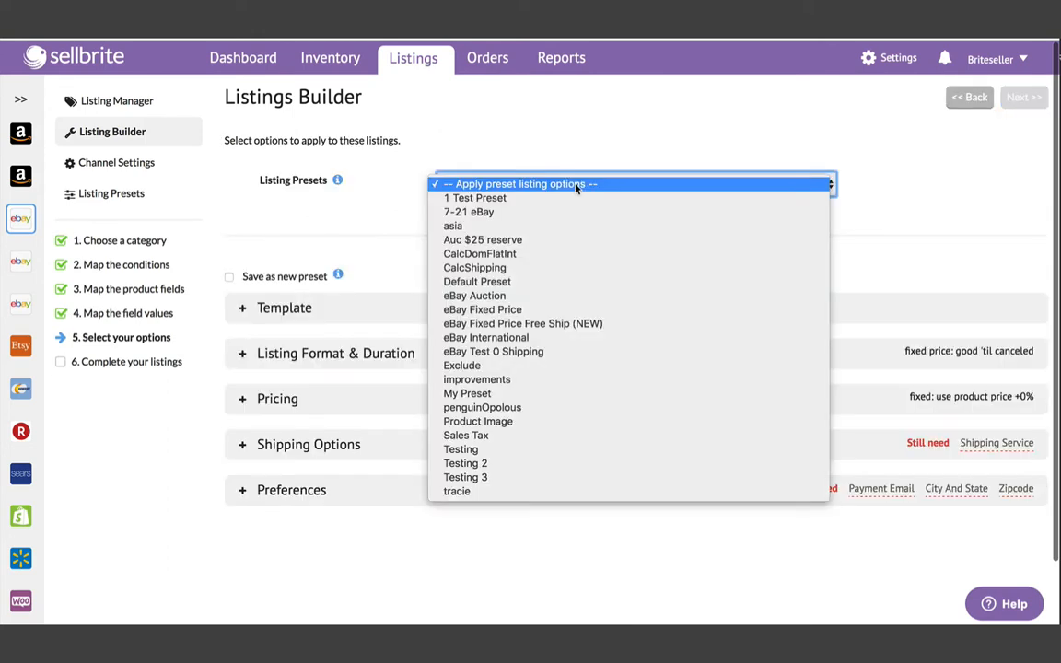
# - Apply the eBay Auction preset and build the seven draft listings
pyautogui.click(475, 294)
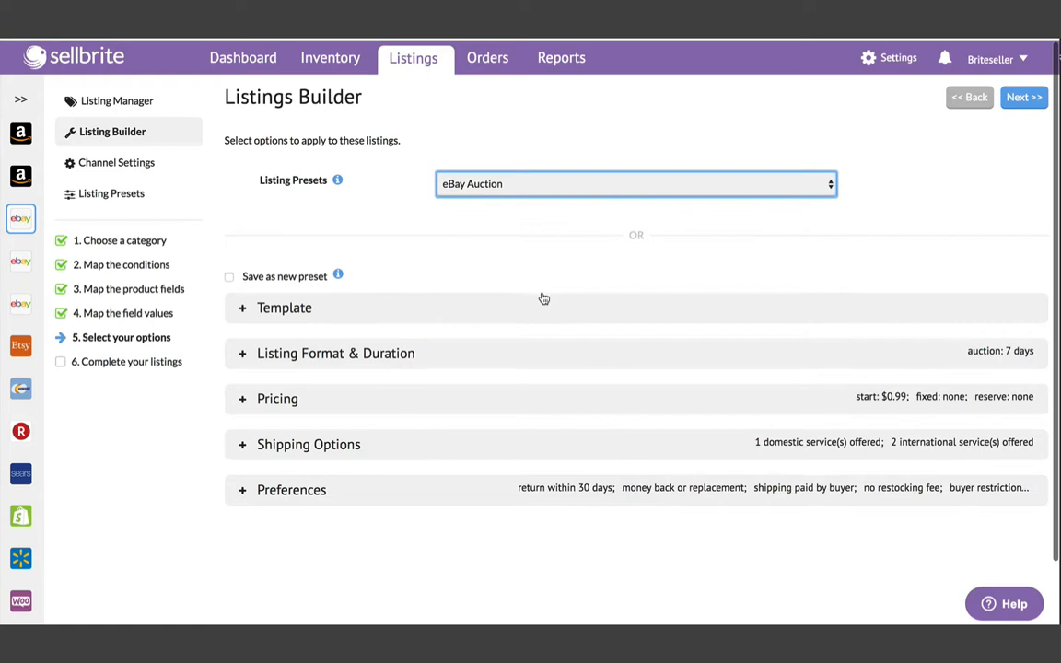
pyautogui.click(1025, 96)
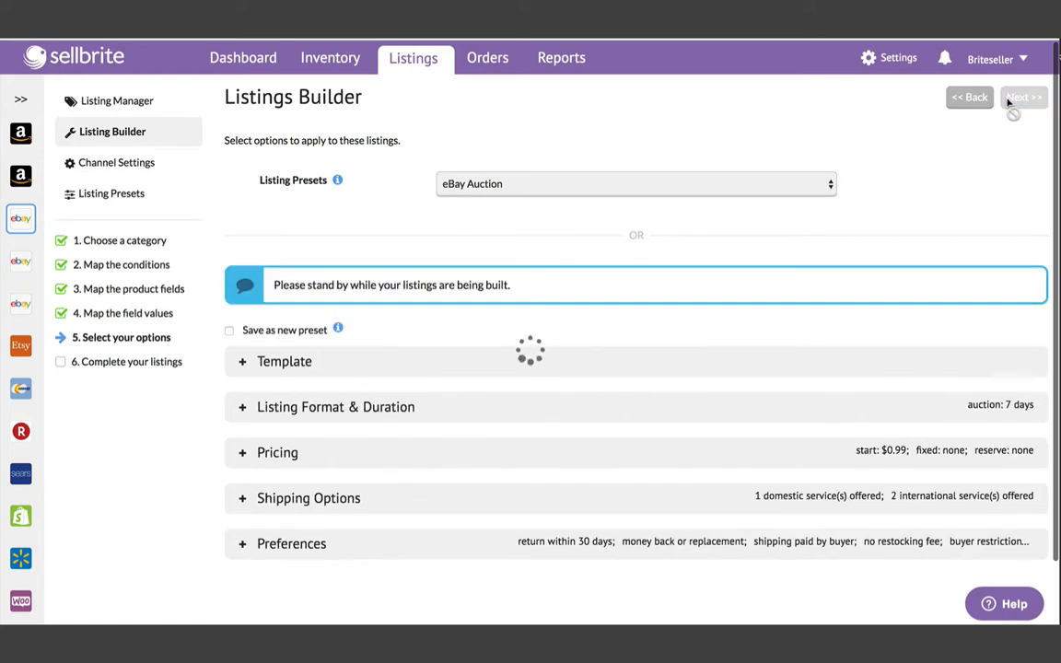
pyautogui.click(1024, 96)
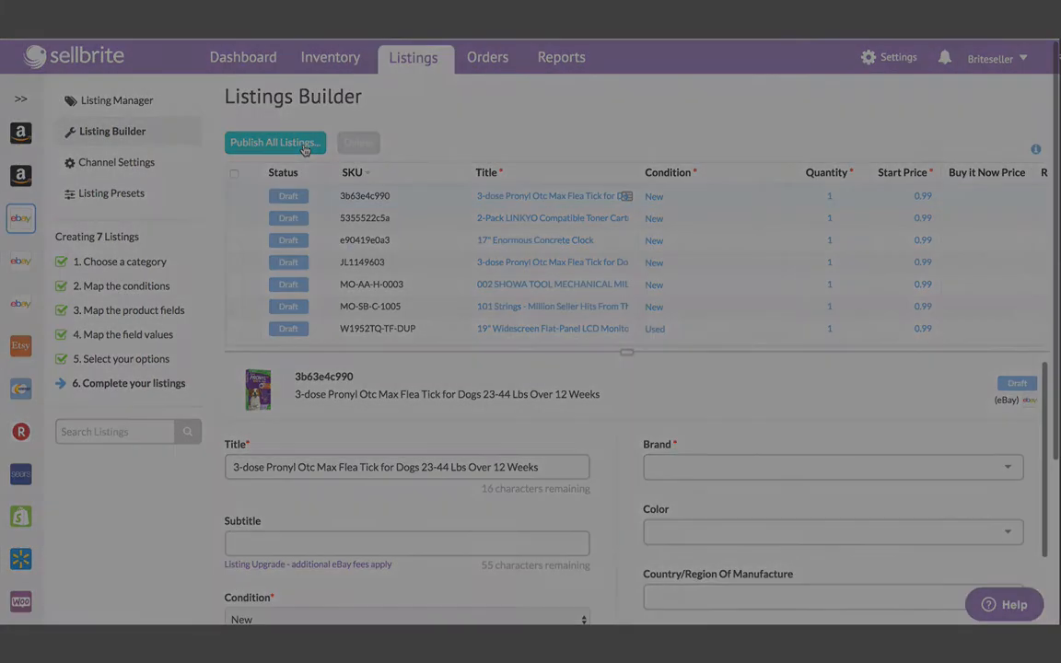
# - Publish all the new listings and view the active eBay listings in Listing Manager
pyautogui.click(117, 100)
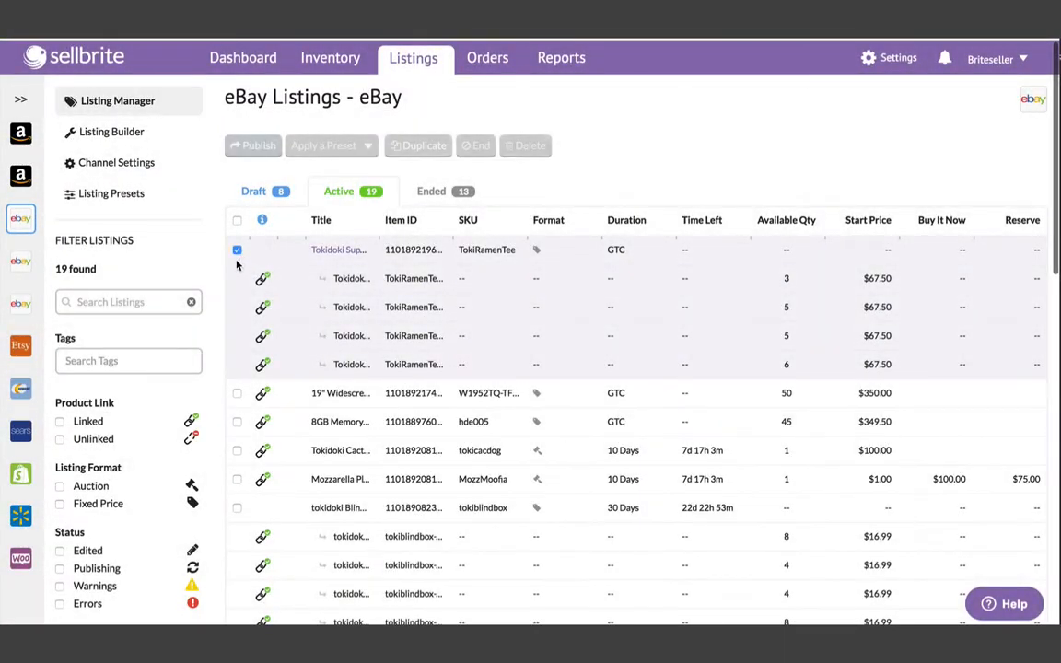
pyautogui.click(332, 145)
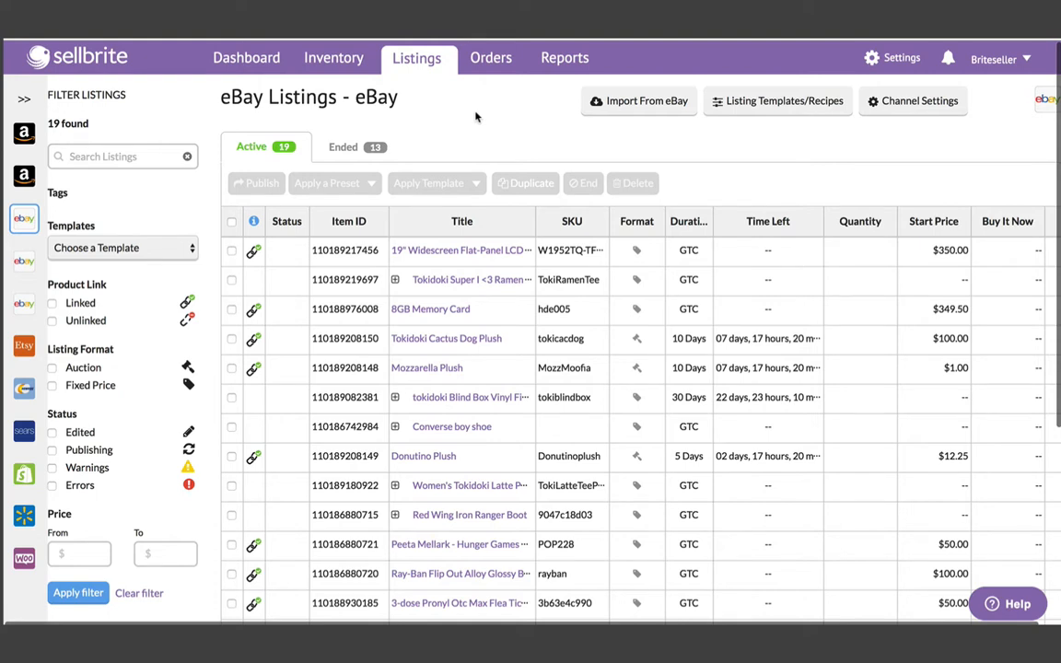
pyautogui.click(461, 251)
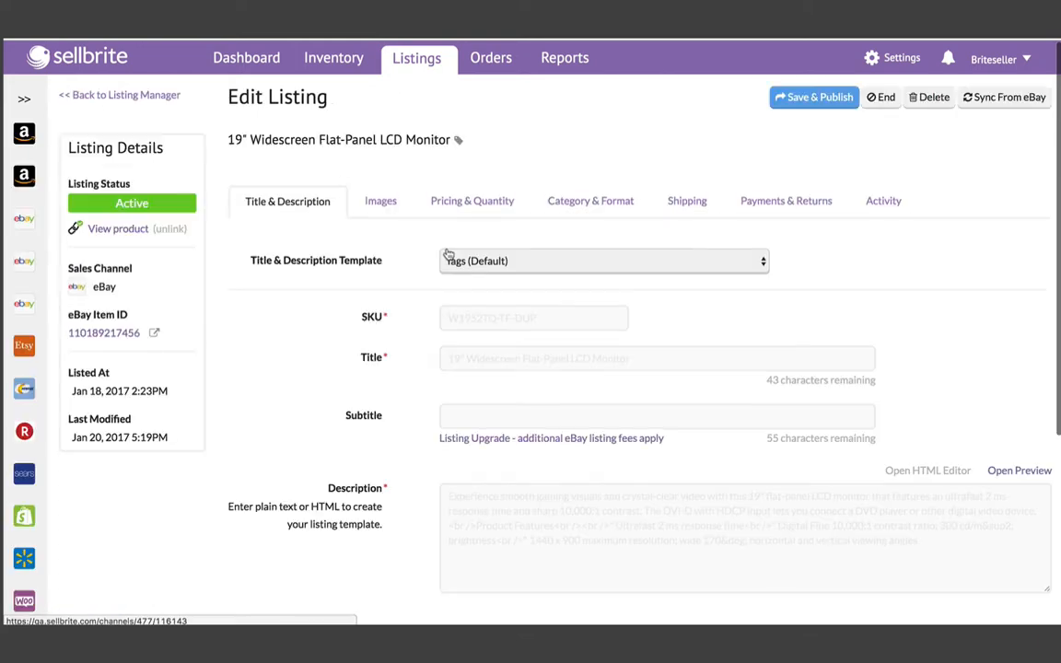
pyautogui.click(604, 260)
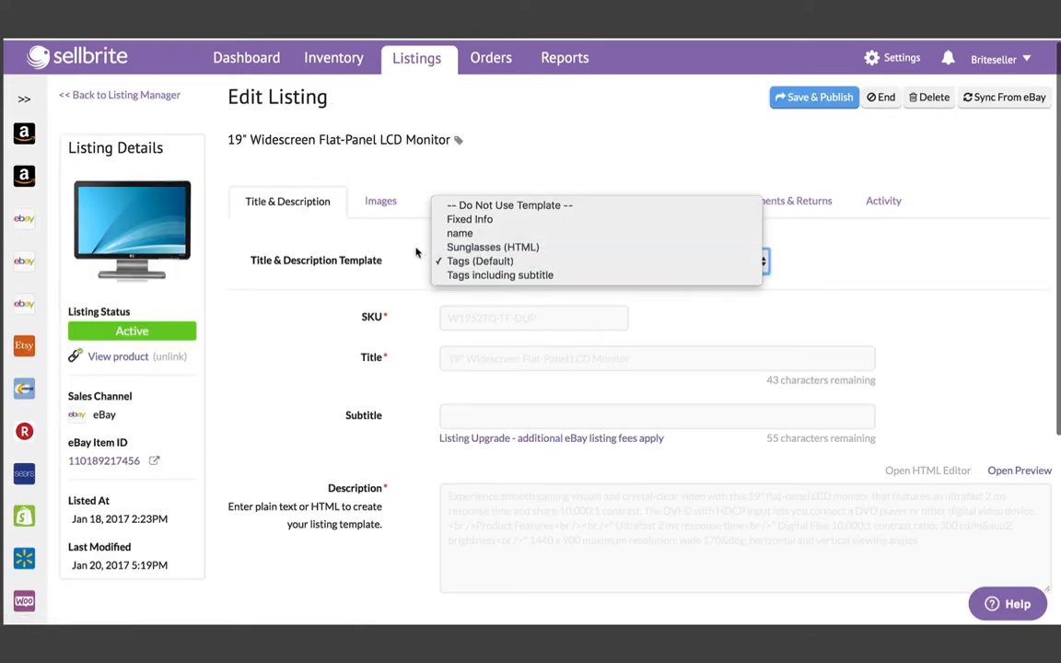
pyautogui.click(471, 201)
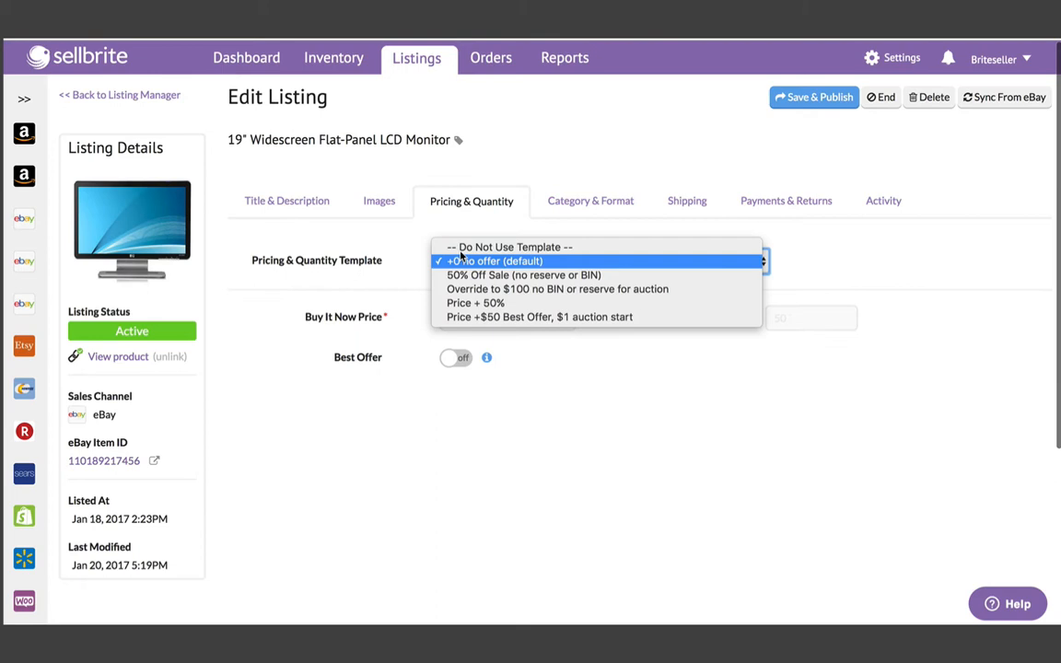
pyautogui.click(589, 201)
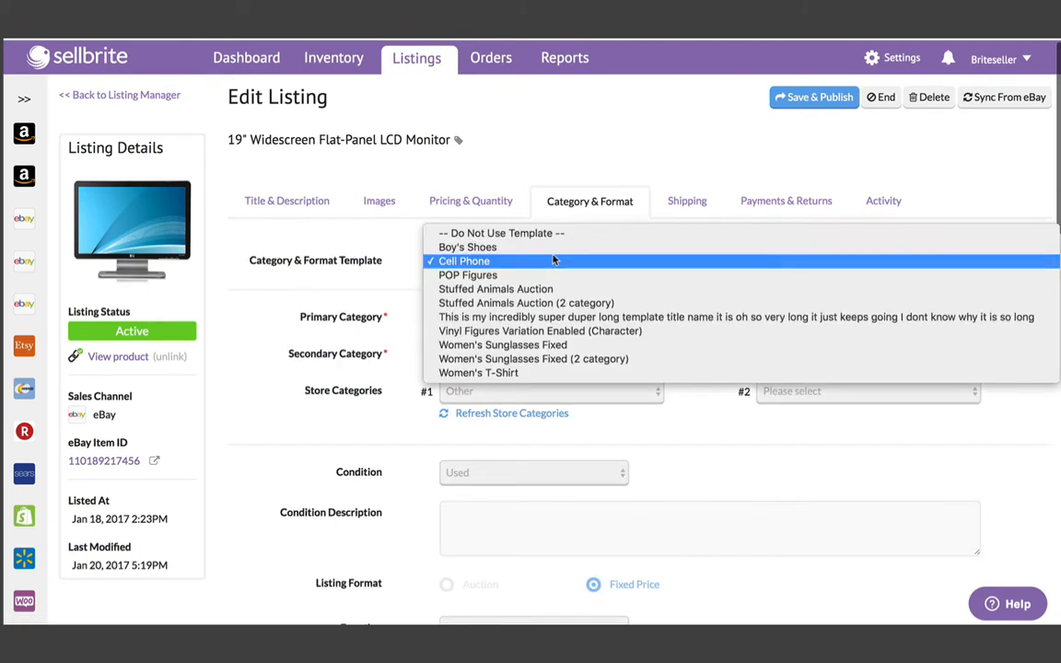
pyautogui.click(465, 262)
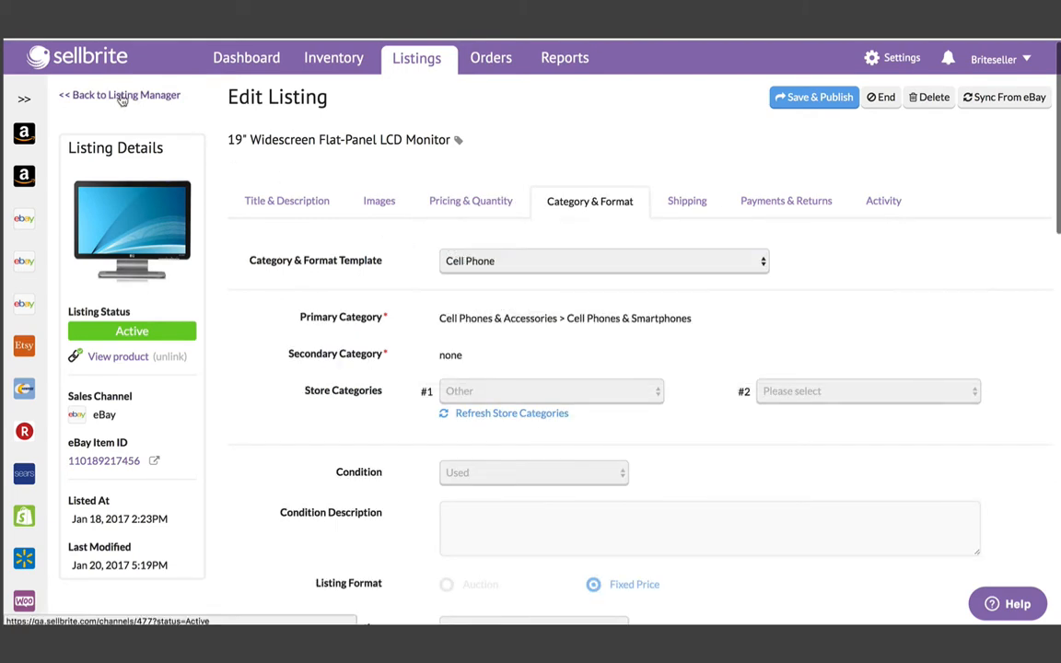
pyautogui.click(118, 96)
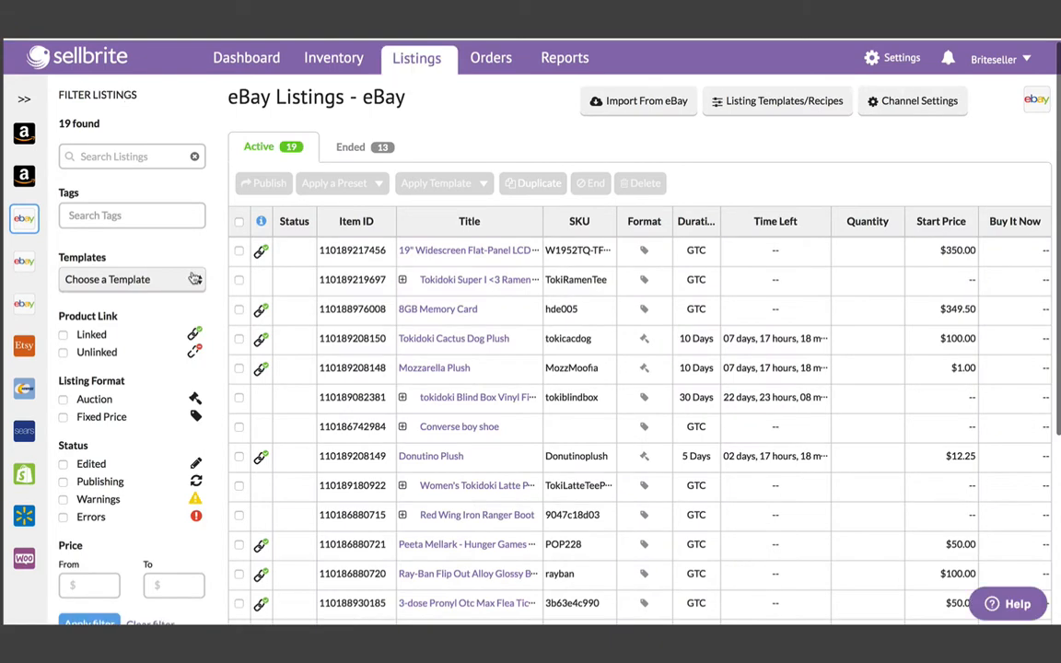
# - Go from the Templates filter to the Listing Templates/Recipes settings page
pyautogui.click(133, 280)
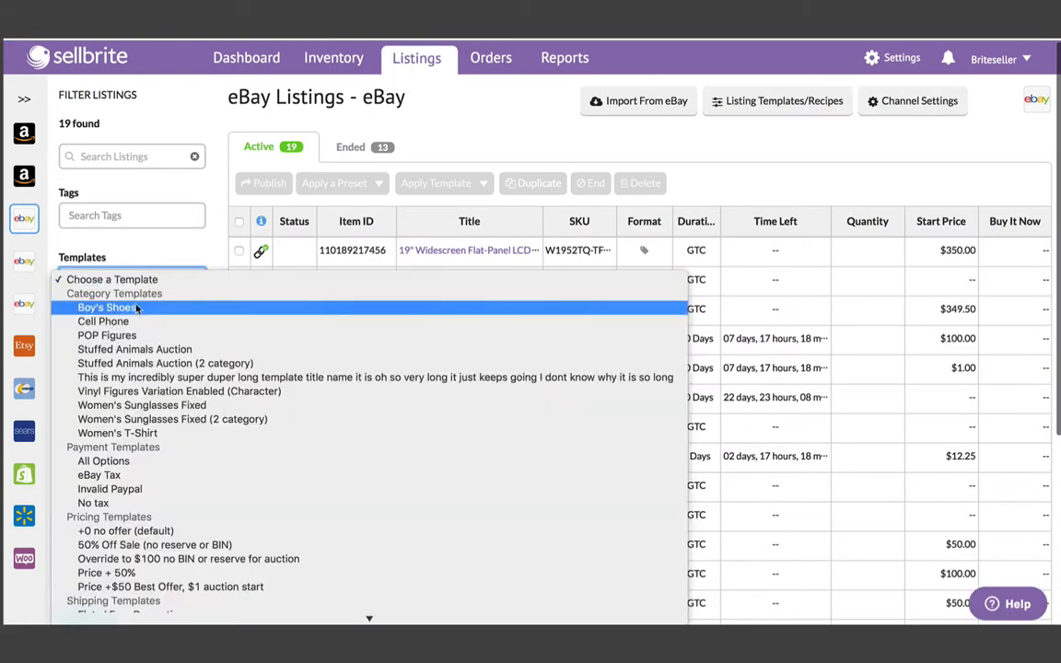
pyautogui.click(107, 306)
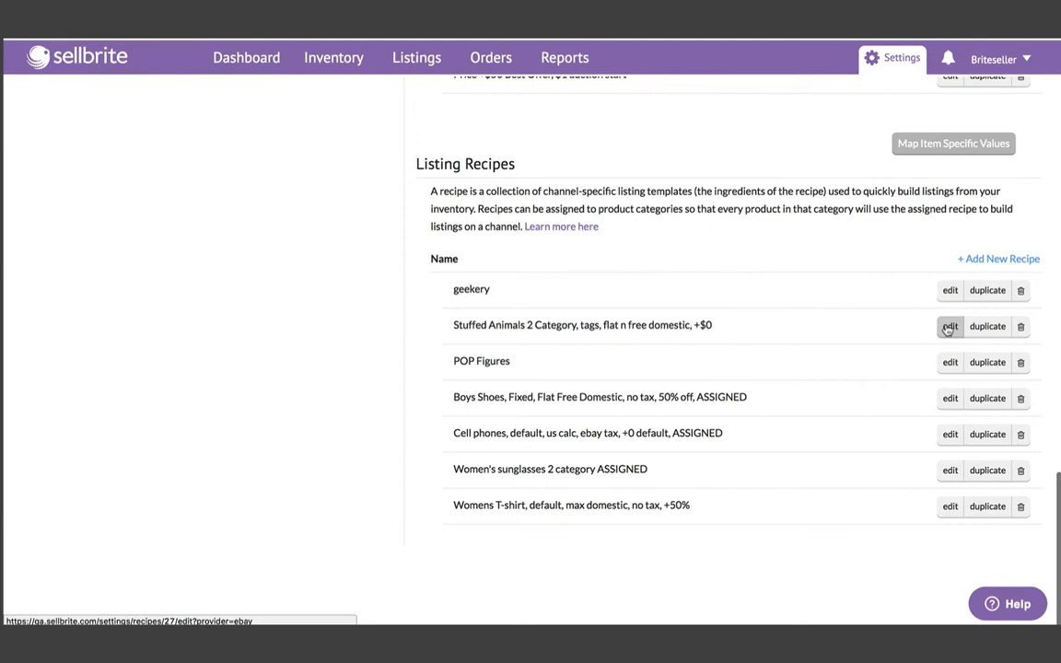
# - Edit the Stuffed Animals 2 Category recipe, assign it to Pet Supplies, and save and close
pyautogui.click(951, 326)
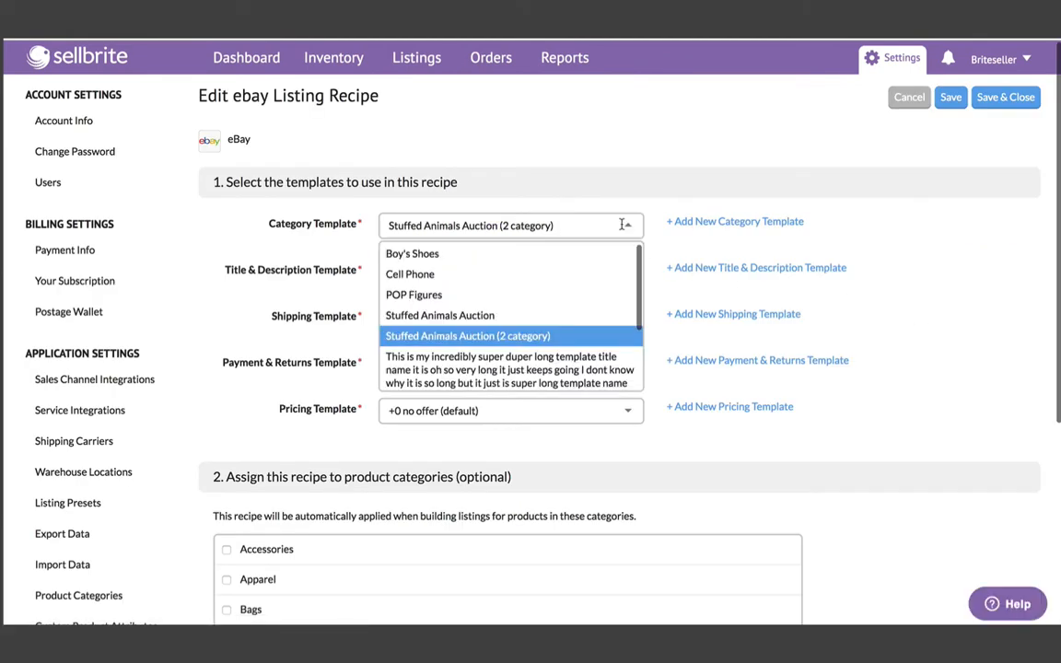
pyautogui.click(468, 335)
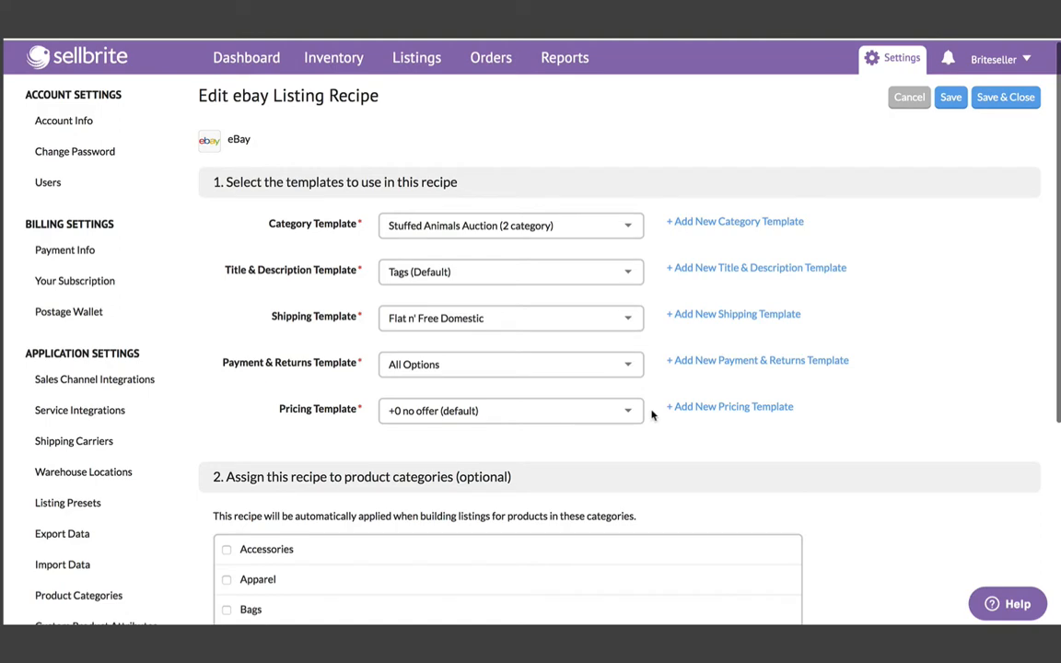
pyautogui.scroll(-3)
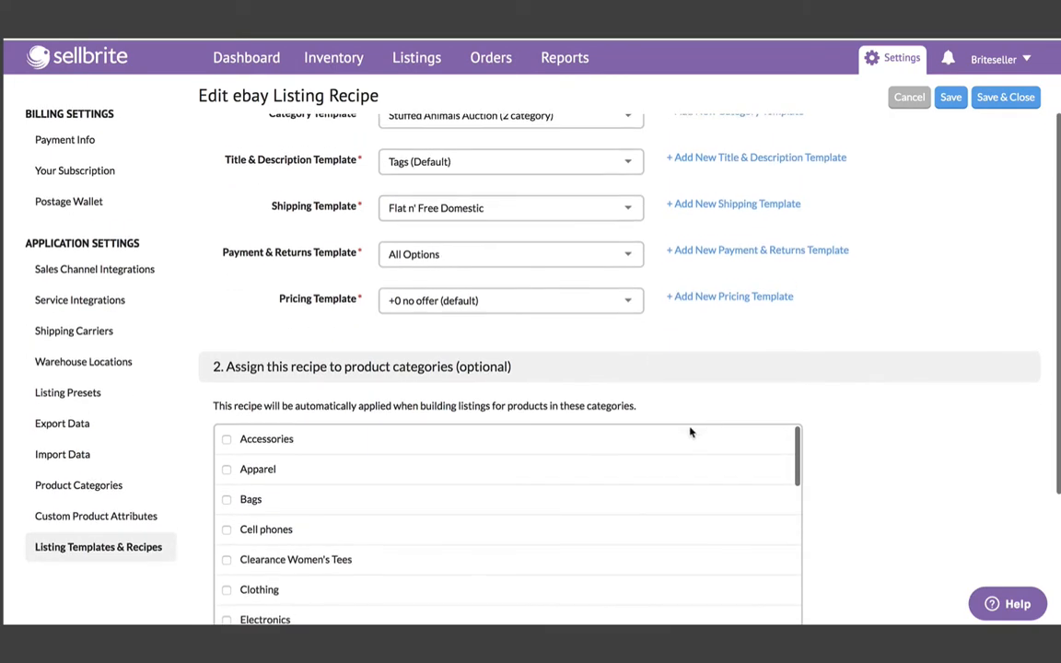
pyautogui.scroll(-3)
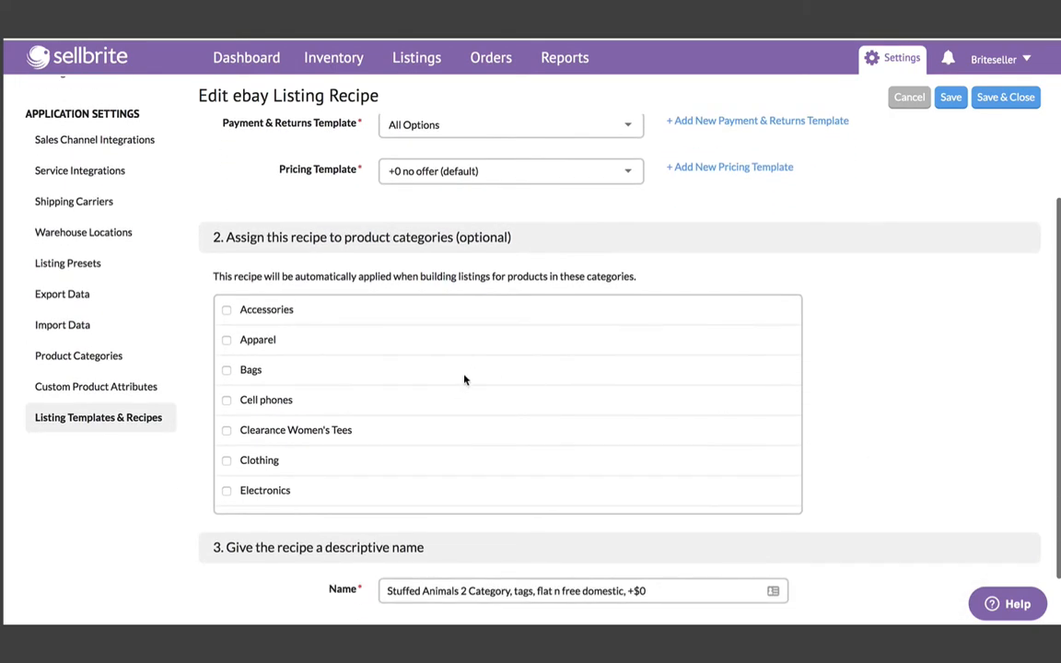
pyautogui.scroll(-3)
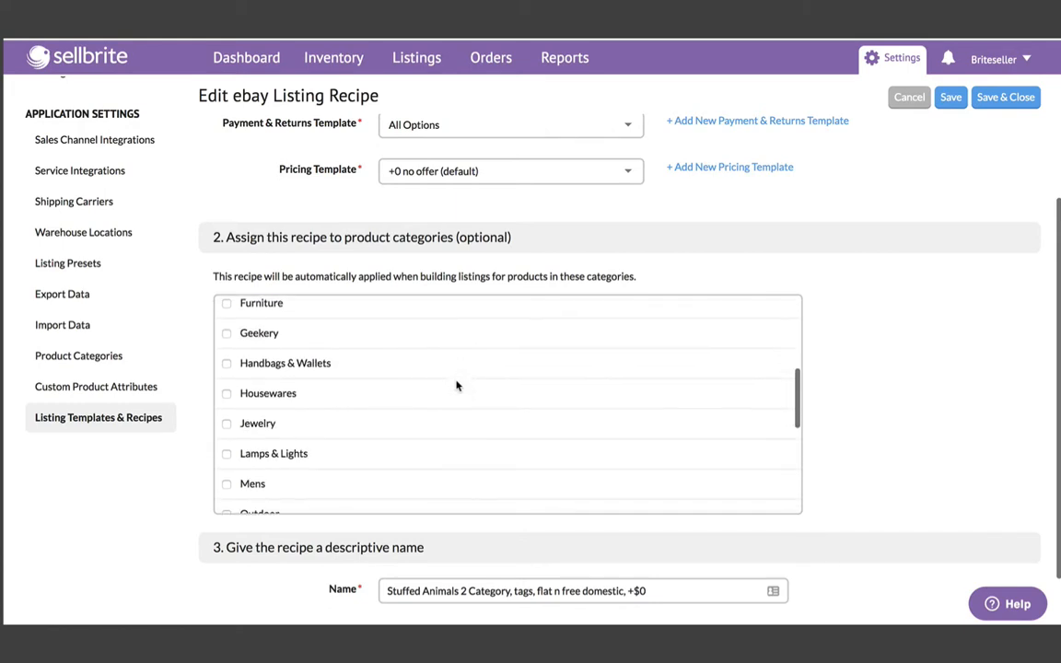
pyautogui.scroll(-3)
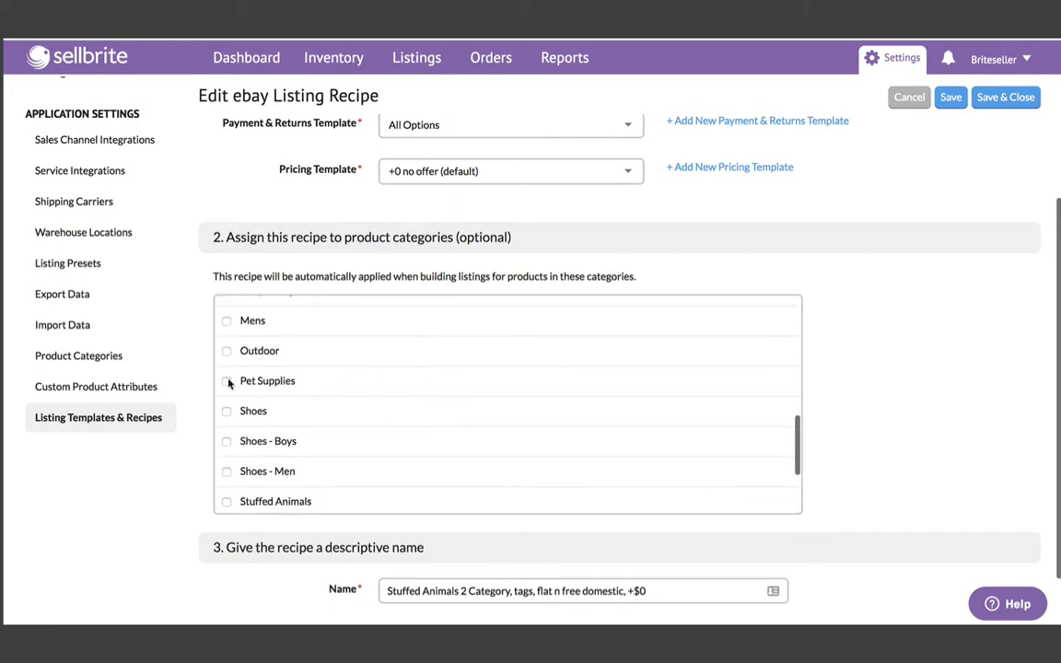
pyautogui.click(227, 380)
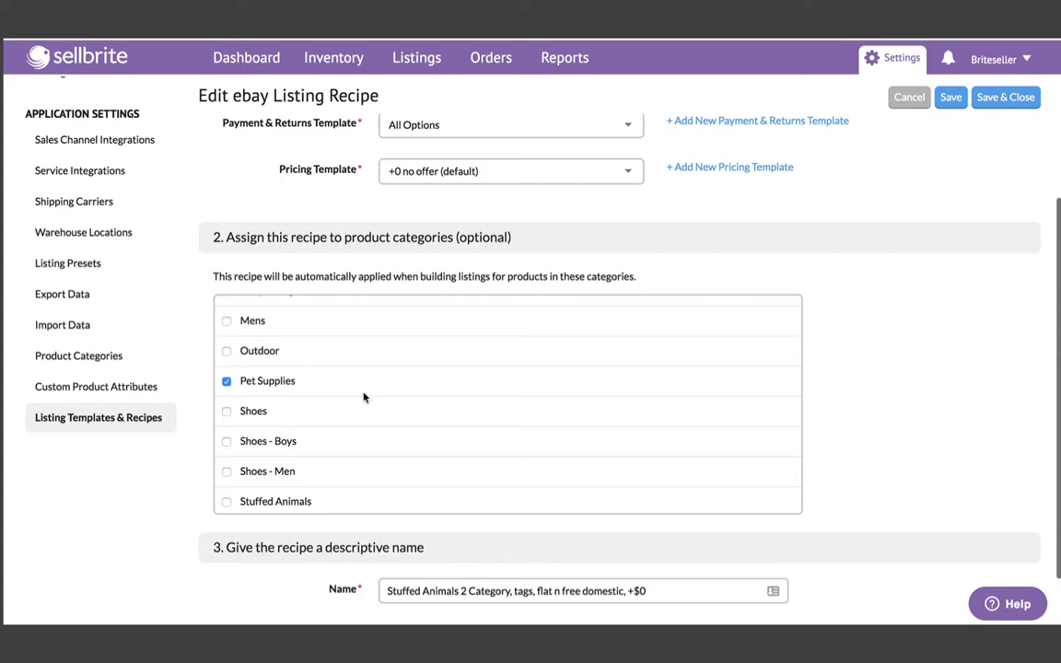
pyautogui.click(908, 96)
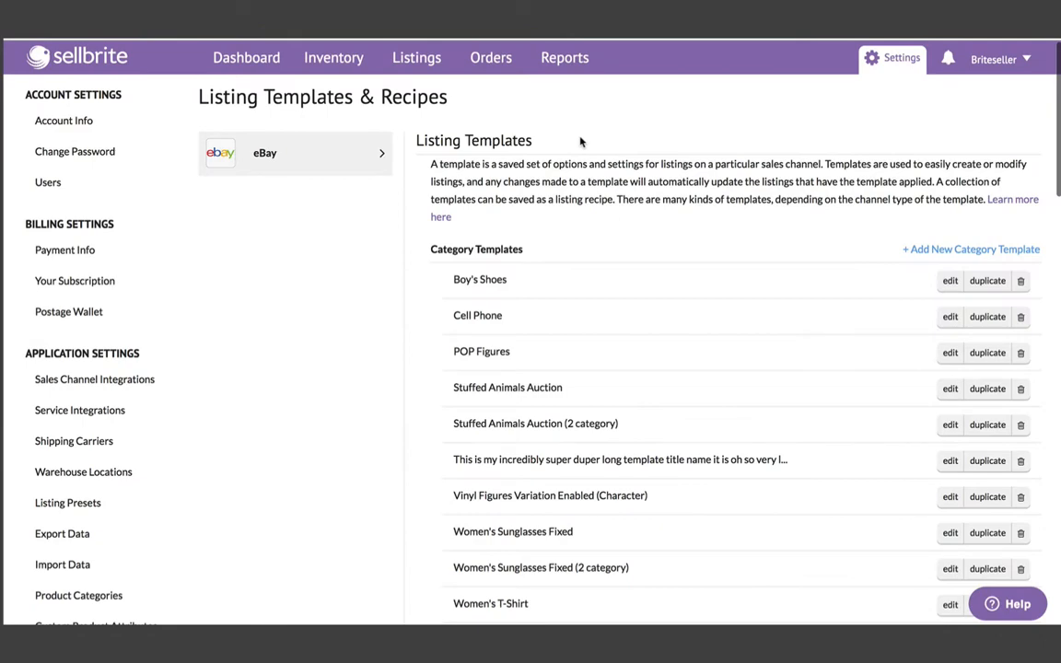
pyautogui.moveTo(602, 248)
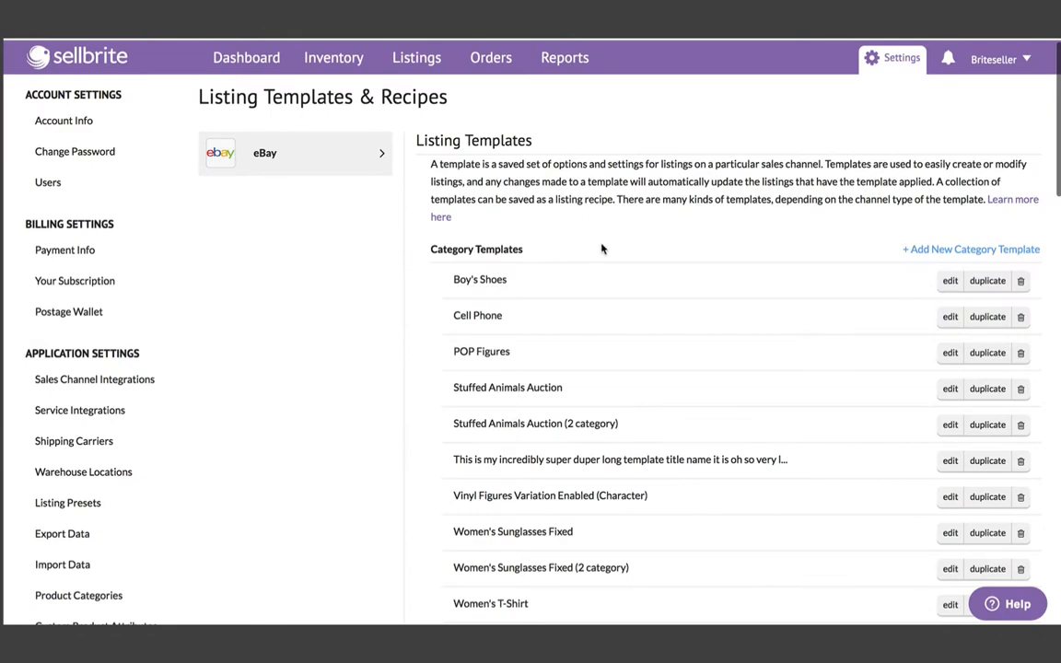
# - Browse the template lists and open the Boy's Shoes category template for editing
pyautogui.scroll(-3)
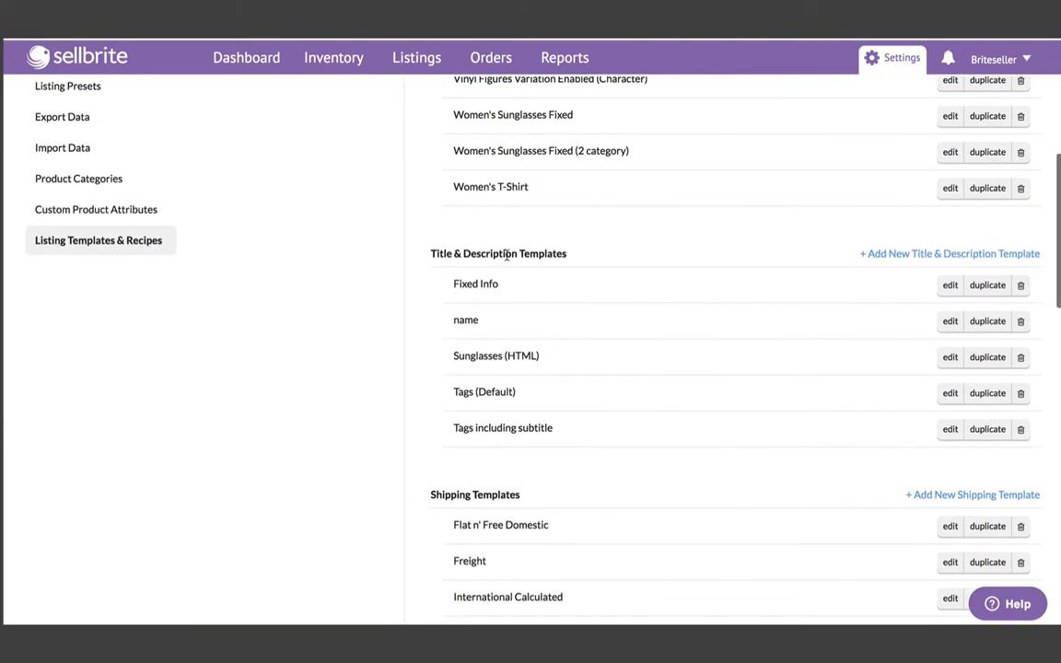
pyautogui.scroll(-3)
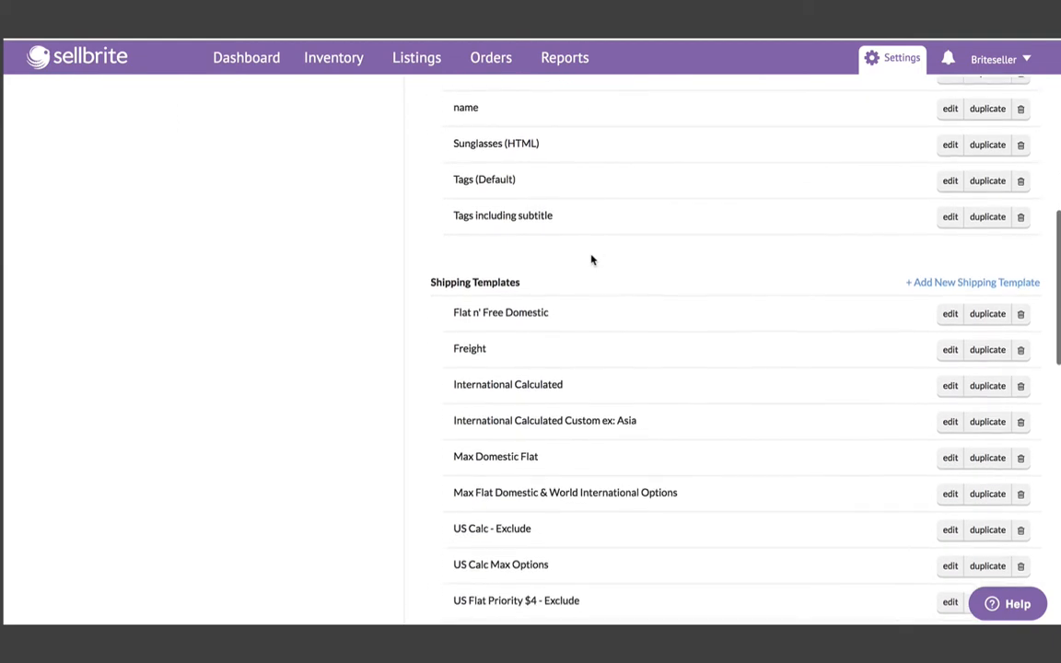
pyautogui.scroll(-3)
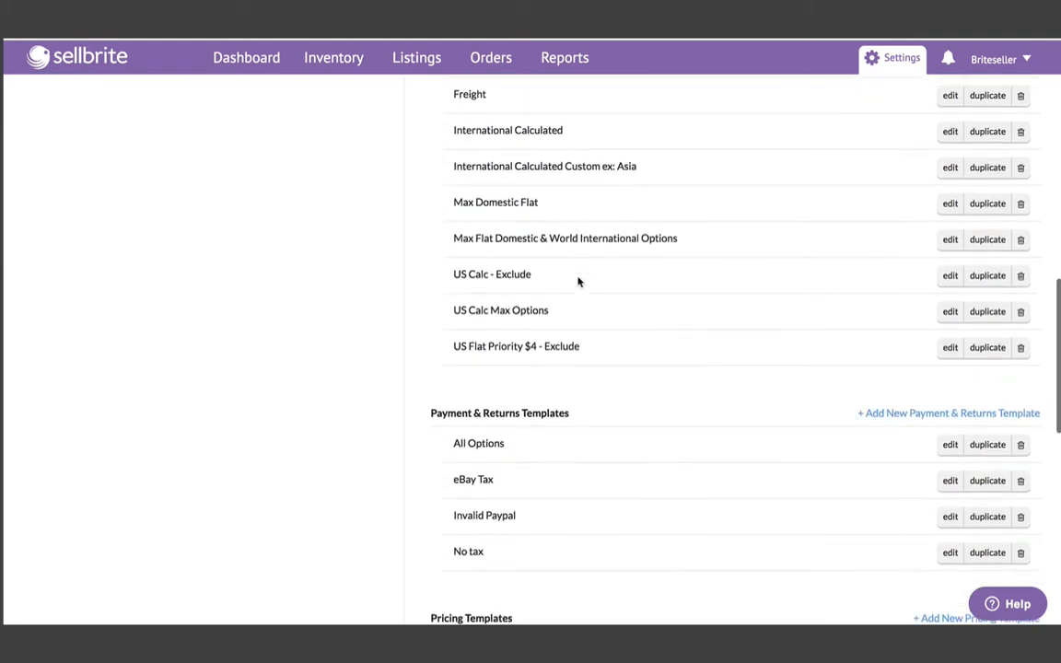
pyautogui.scroll(-3)
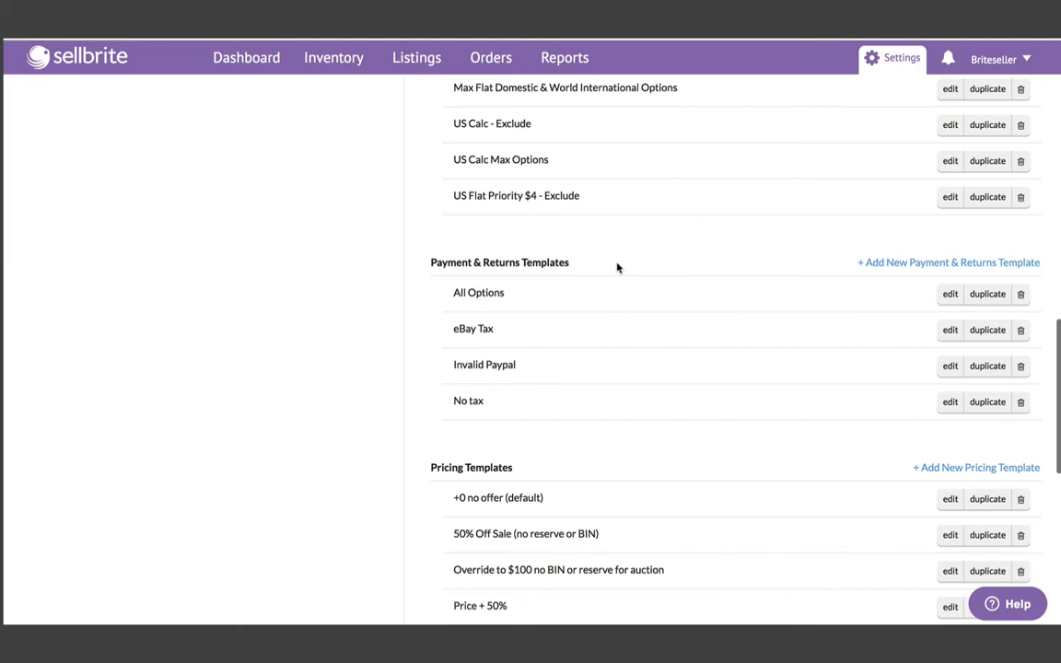
pyautogui.scroll(-3)
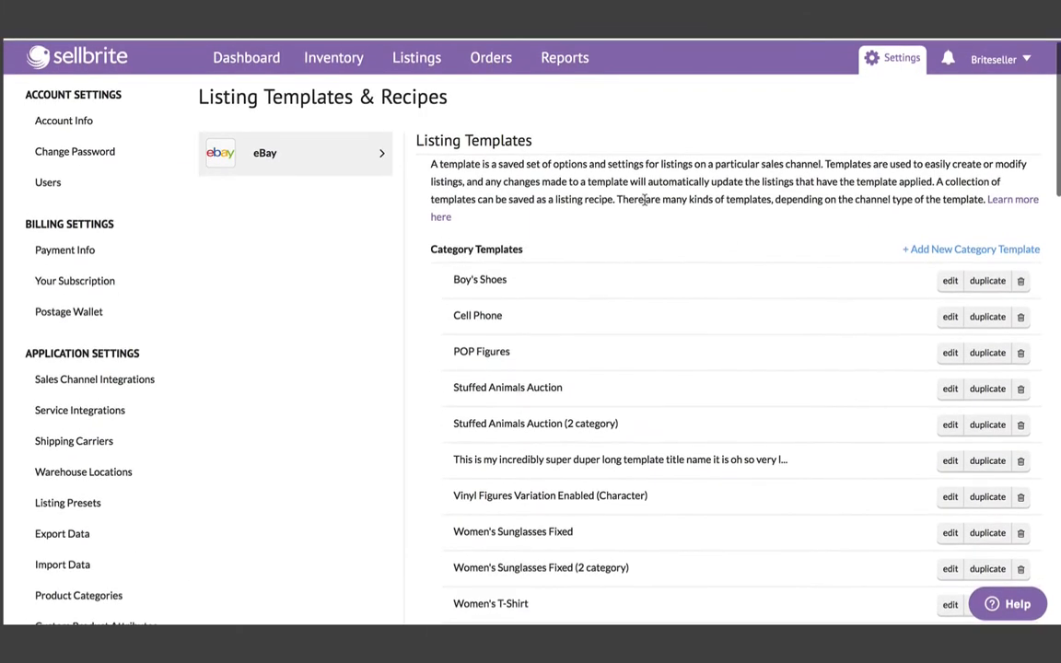
pyautogui.scroll(-3)
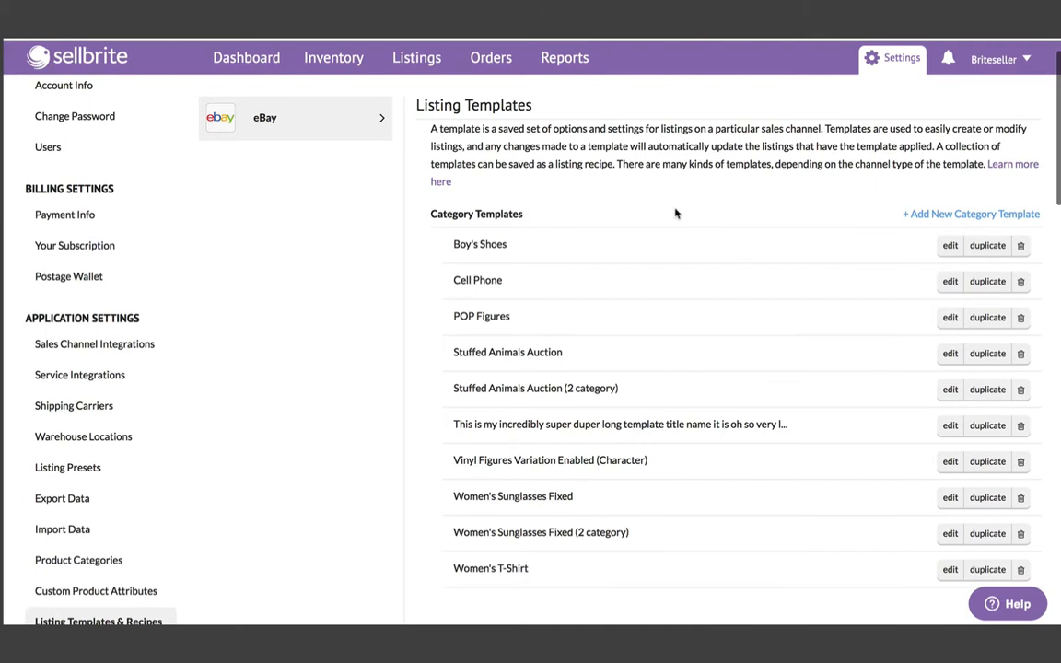
pyautogui.moveTo(866, 241)
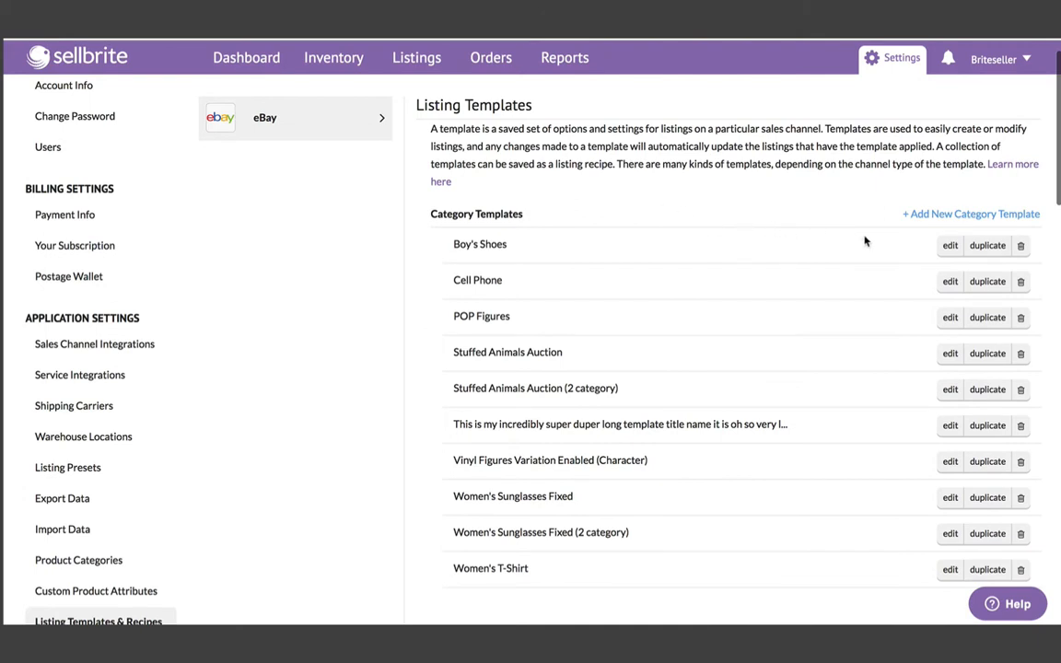
pyautogui.click(948, 245)
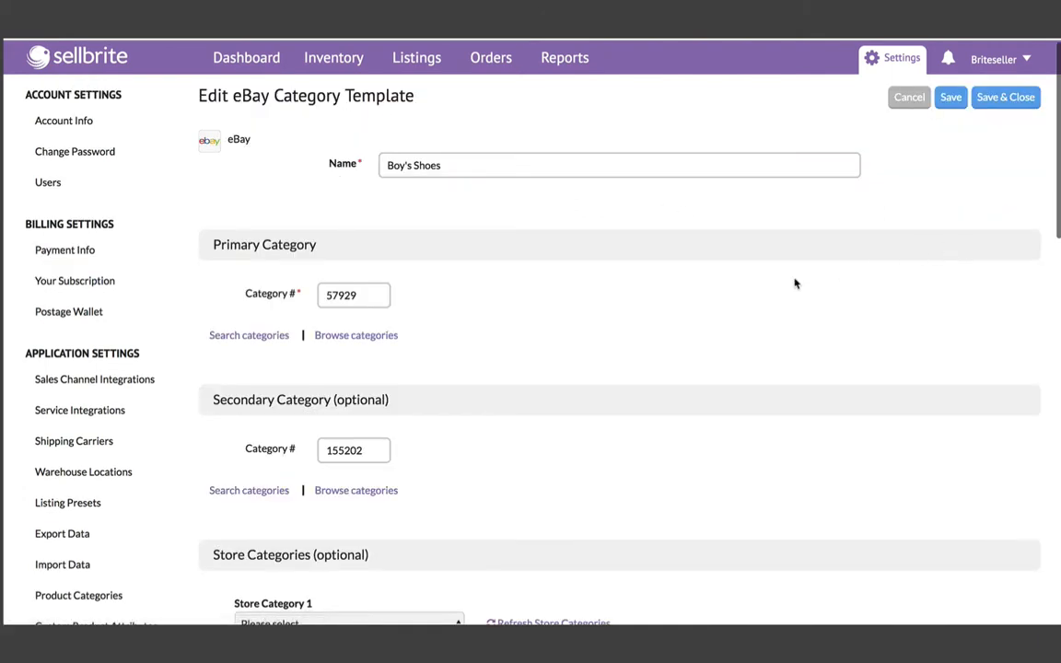
# - Review the Boy's Shoes template's Store Category 1 choices
pyautogui.click(355, 335)
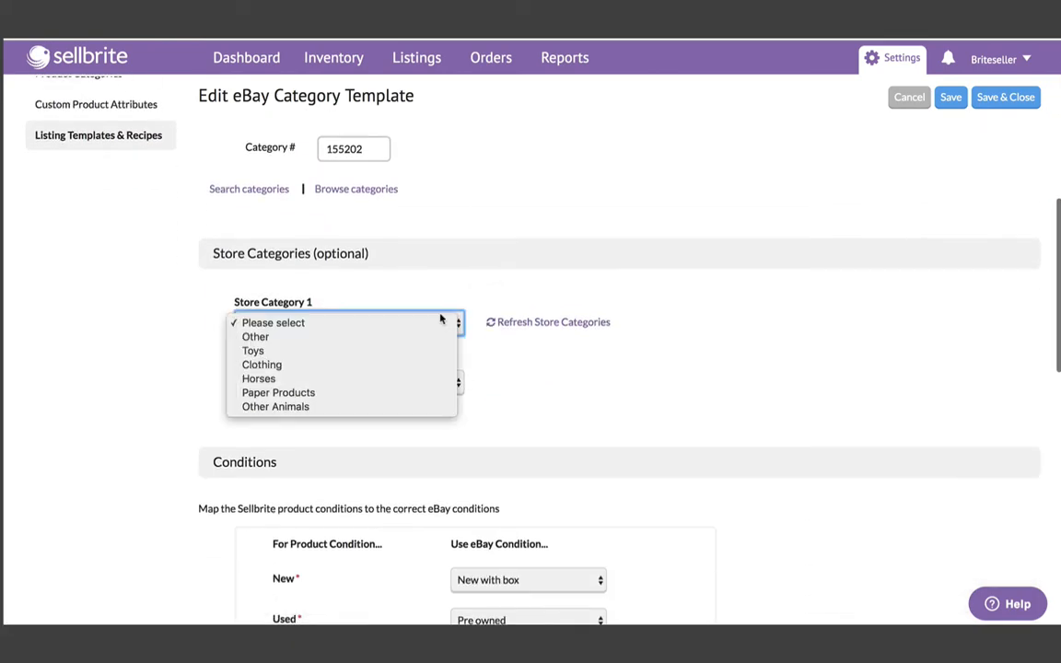
pyautogui.scroll(-3)
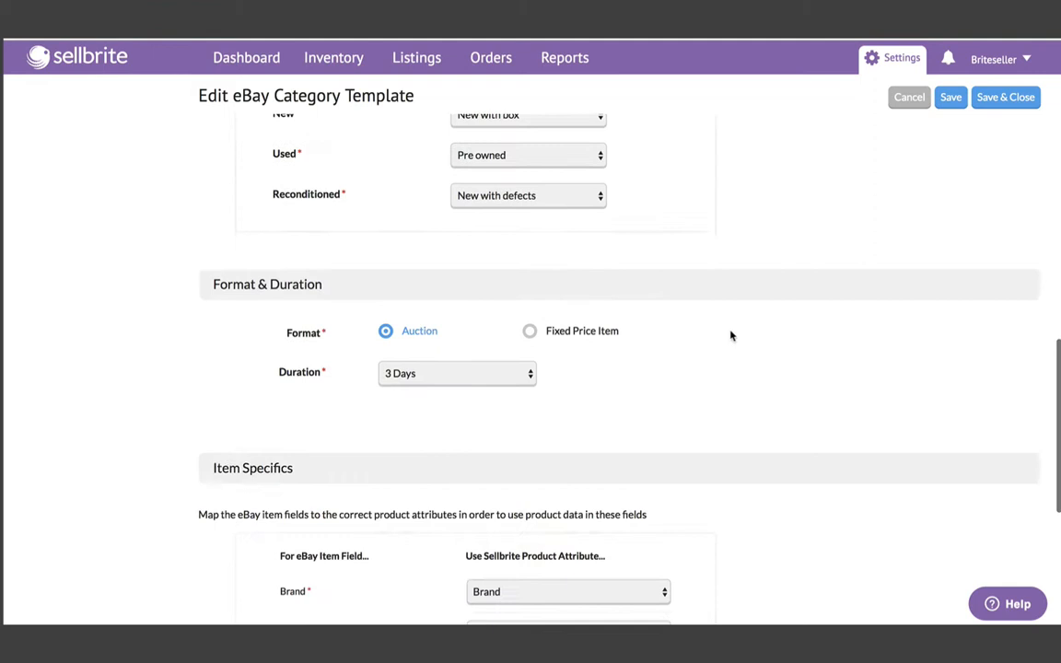
pyautogui.scroll(-3)
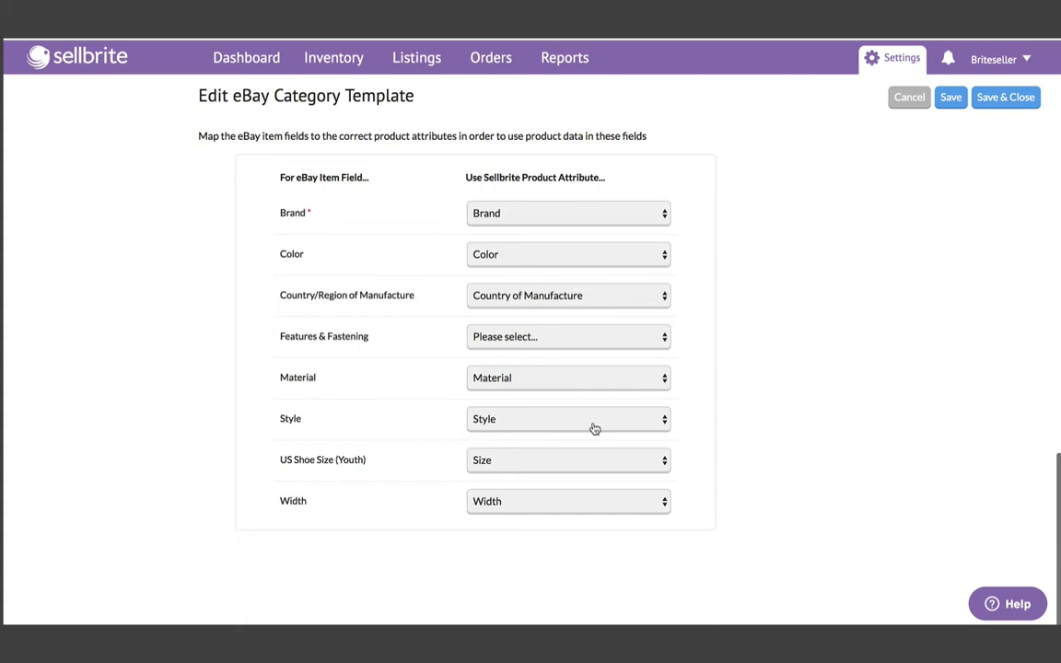
pyautogui.moveTo(623, 424)
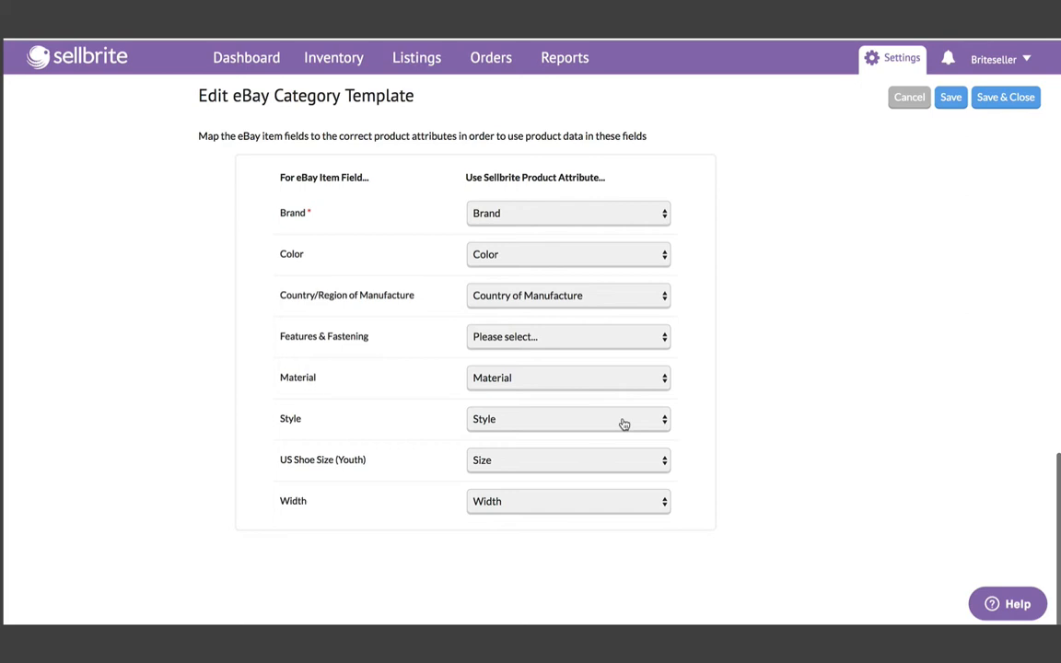
# - Review the Style item-specific mapping, then go to Custom Product Attributes settings
pyautogui.click(568, 418)
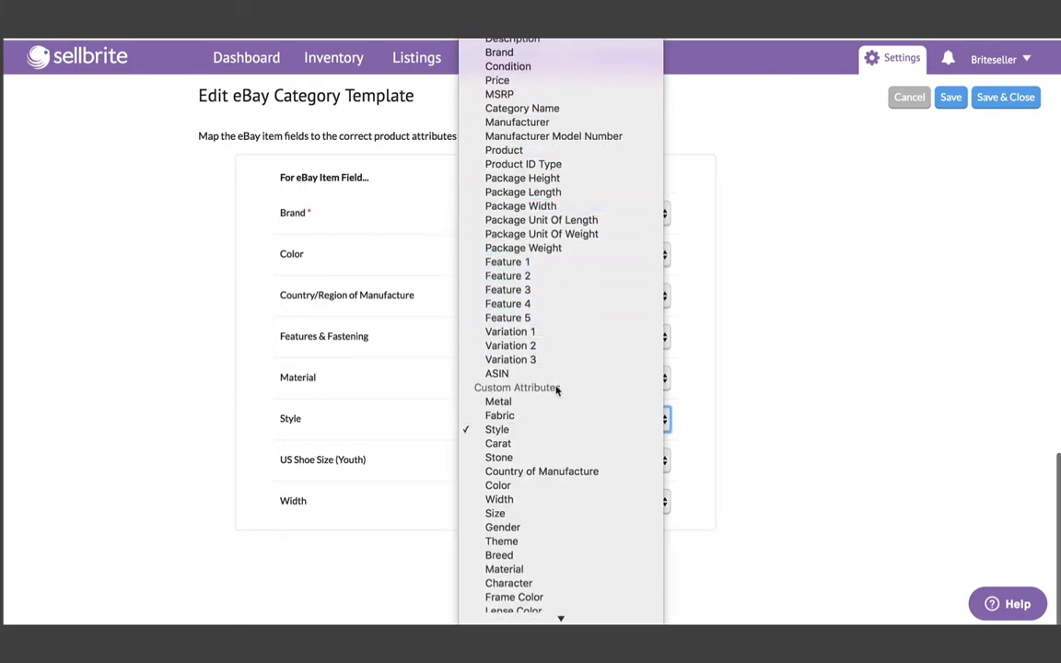
pyautogui.moveTo(503, 527)
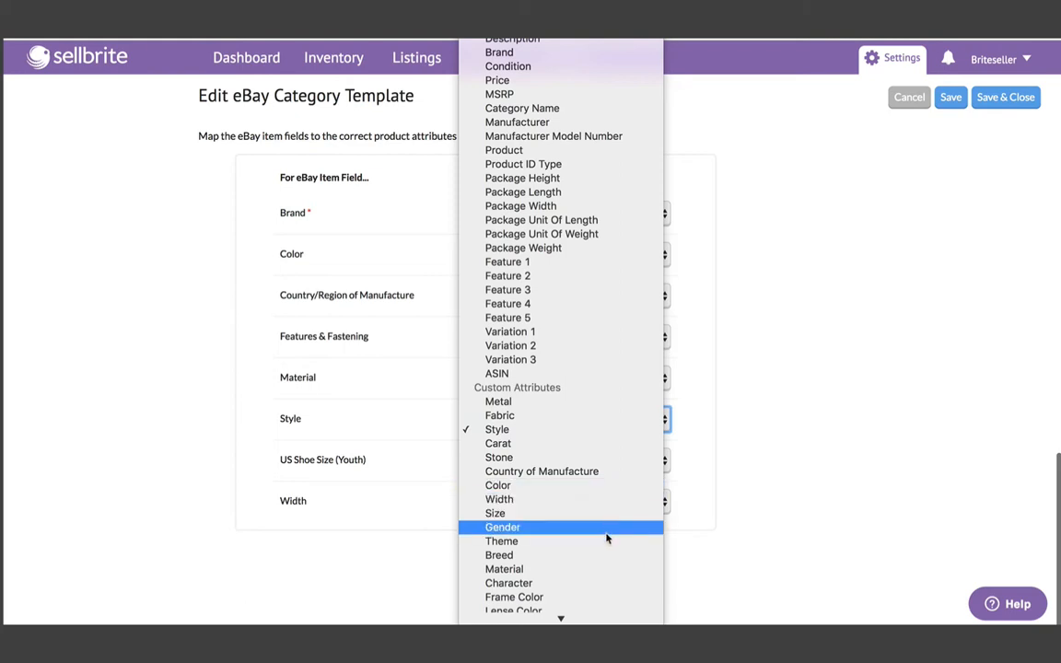
pyautogui.scroll(-3)
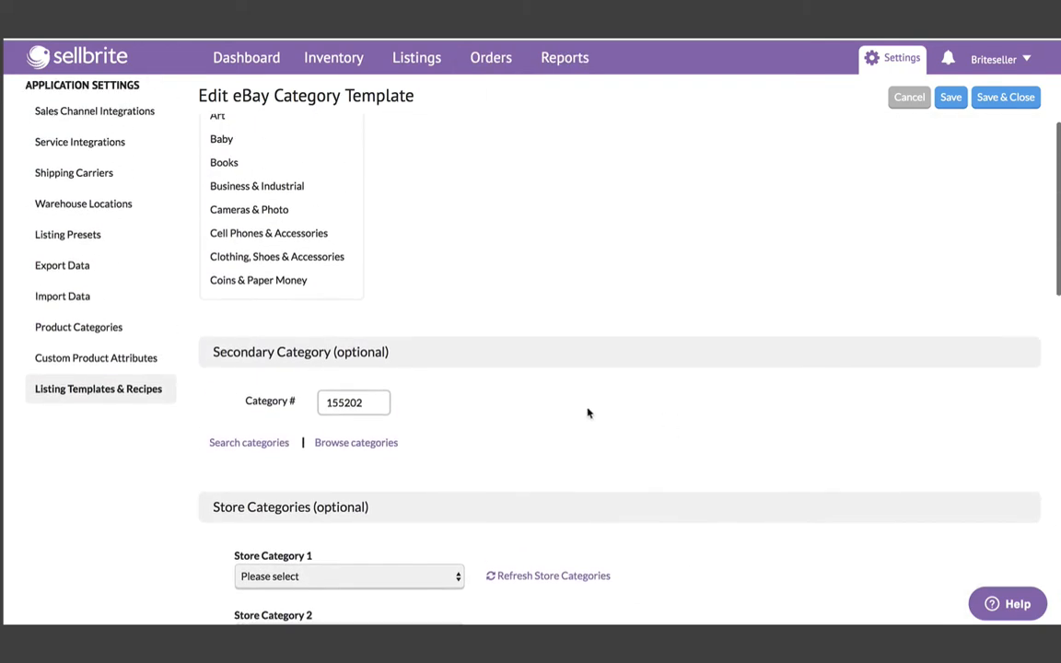
pyautogui.moveTo(96, 358)
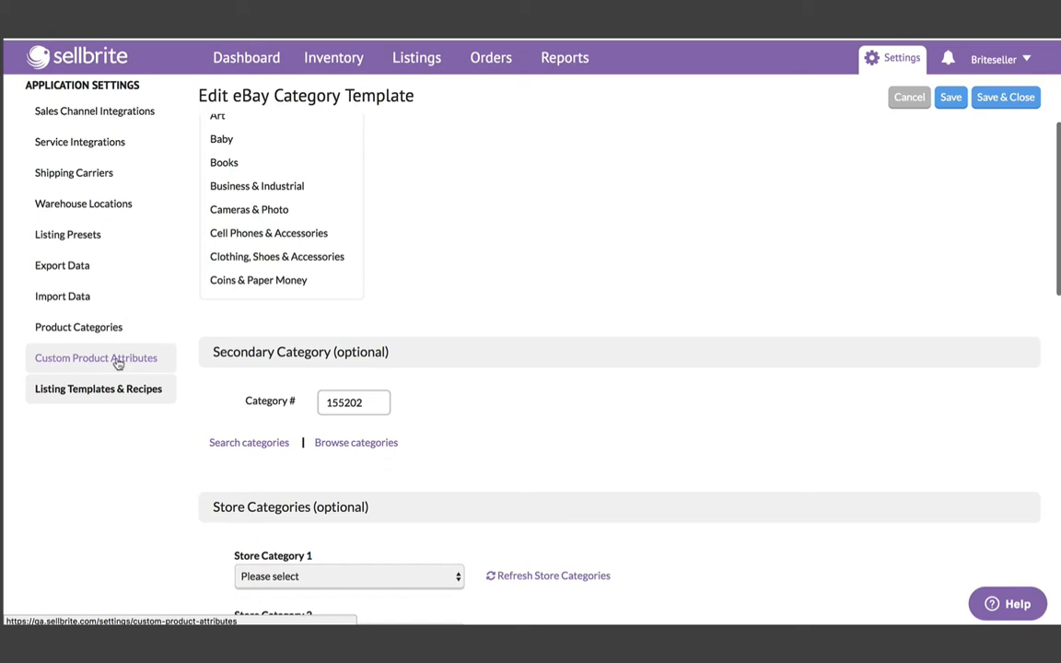
pyautogui.click(96, 357)
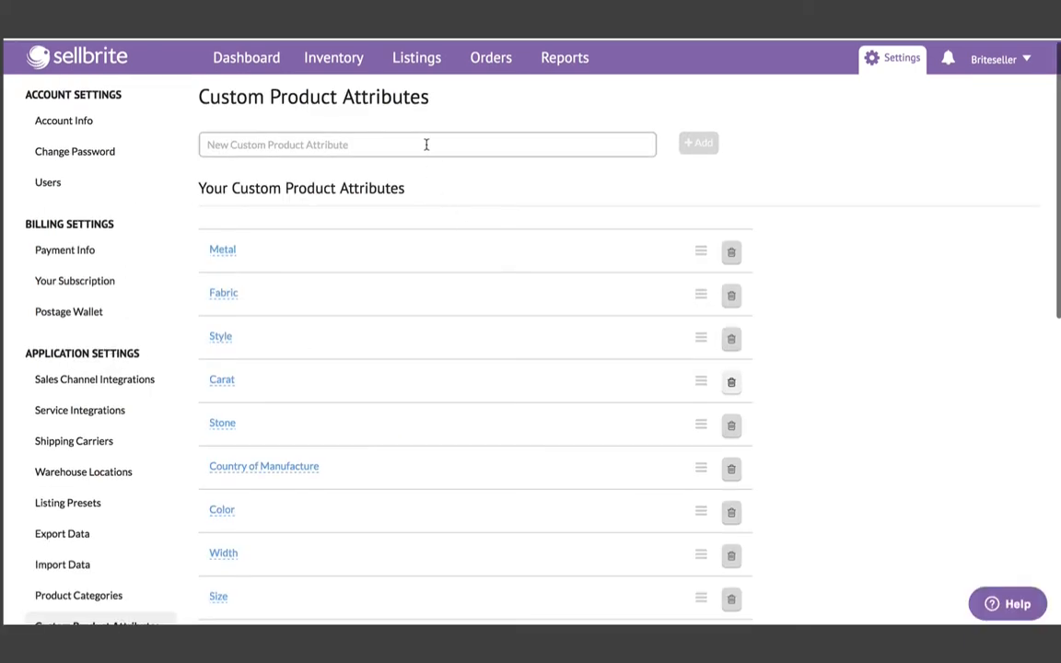
# - Add a new custom product attribute named eBay Listing Title
pyautogui.write('eBay Lis')
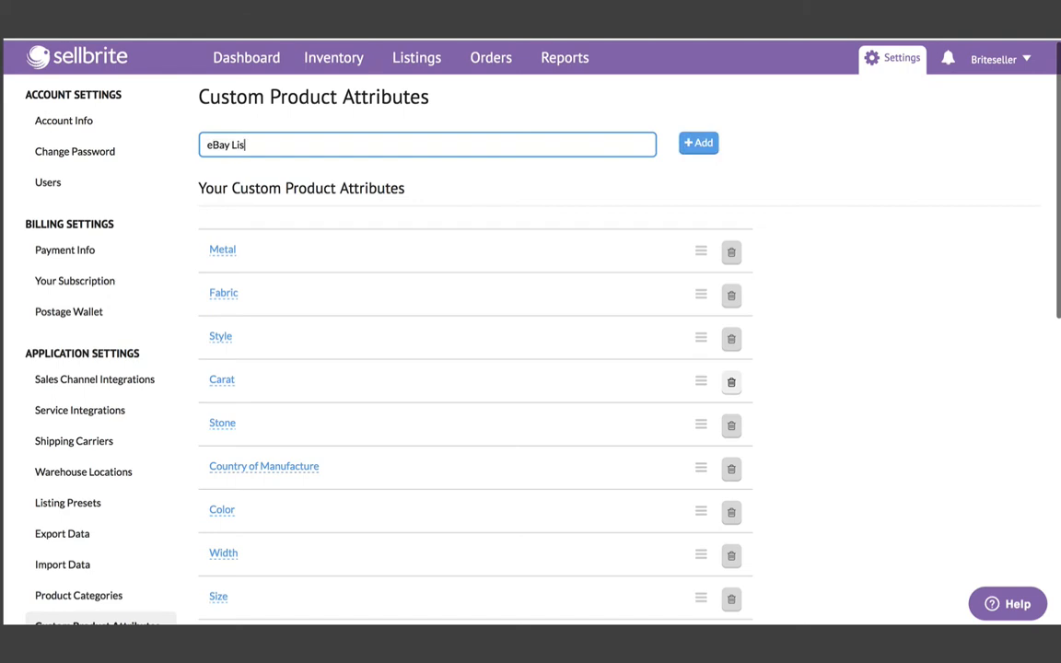
pyautogui.click(699, 144)
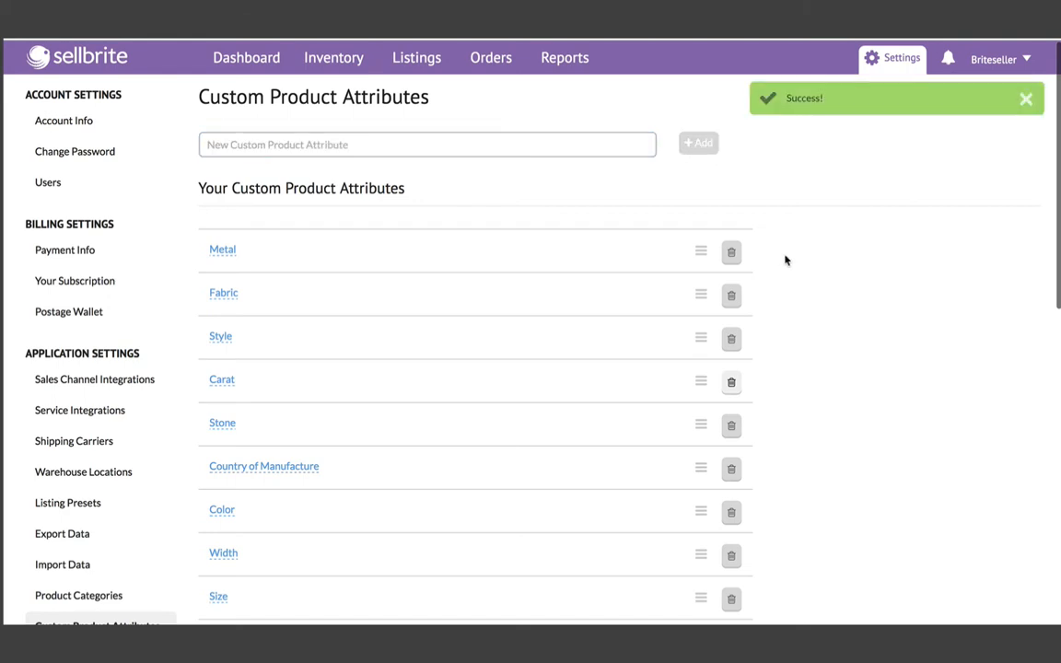
pyautogui.scroll(-3)
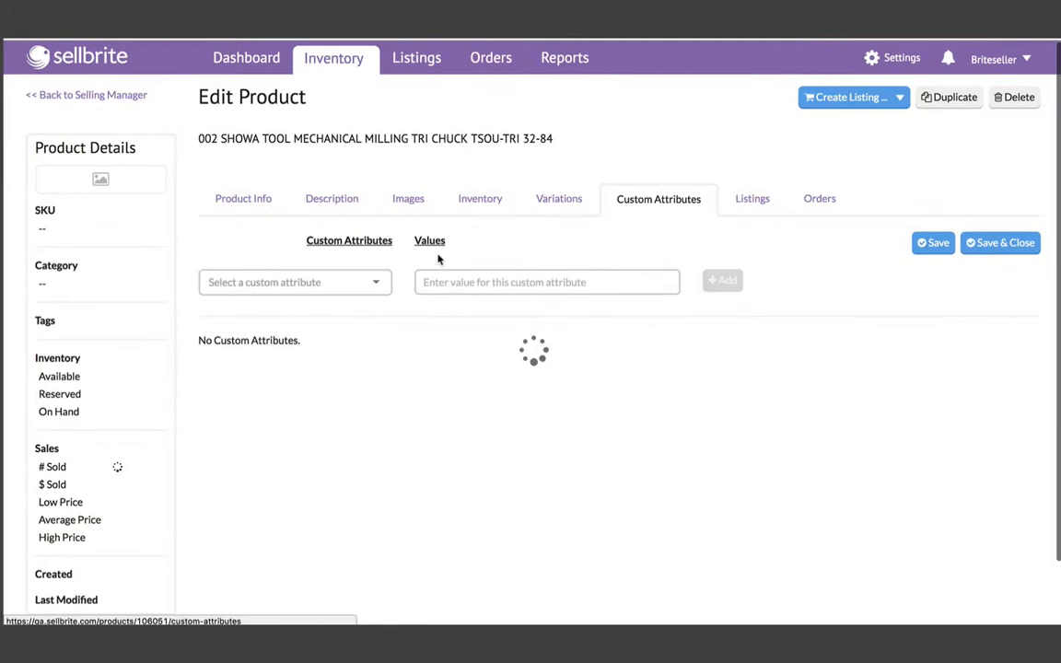
# - Give the Showa milling chuck an eBay Listing Title value and save and close the product
pyautogui.click(295, 282)
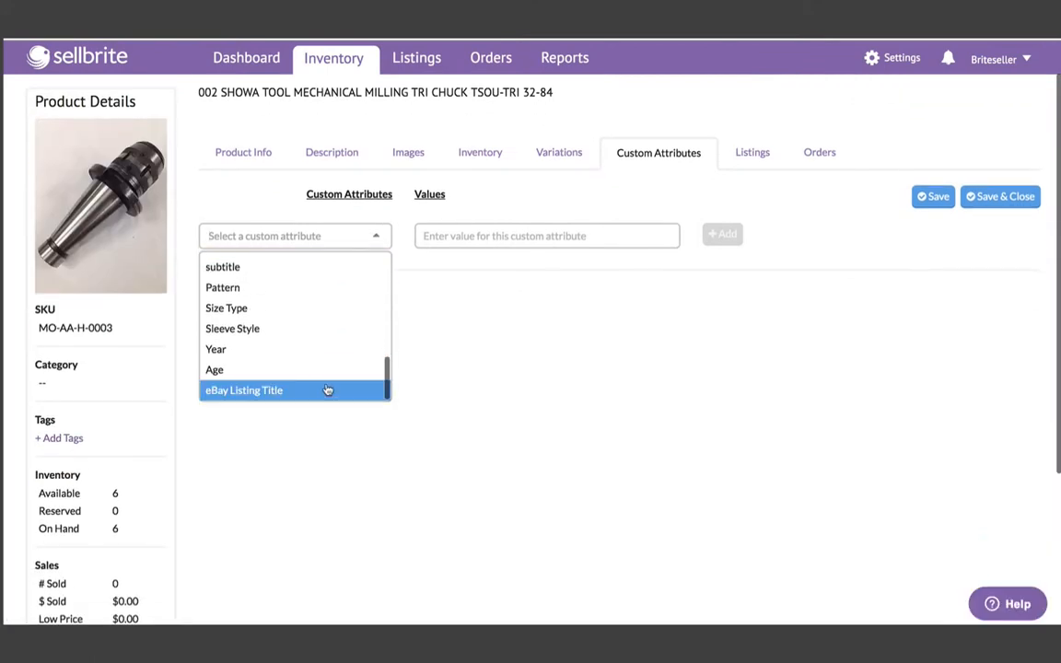
pyautogui.click(243, 390)
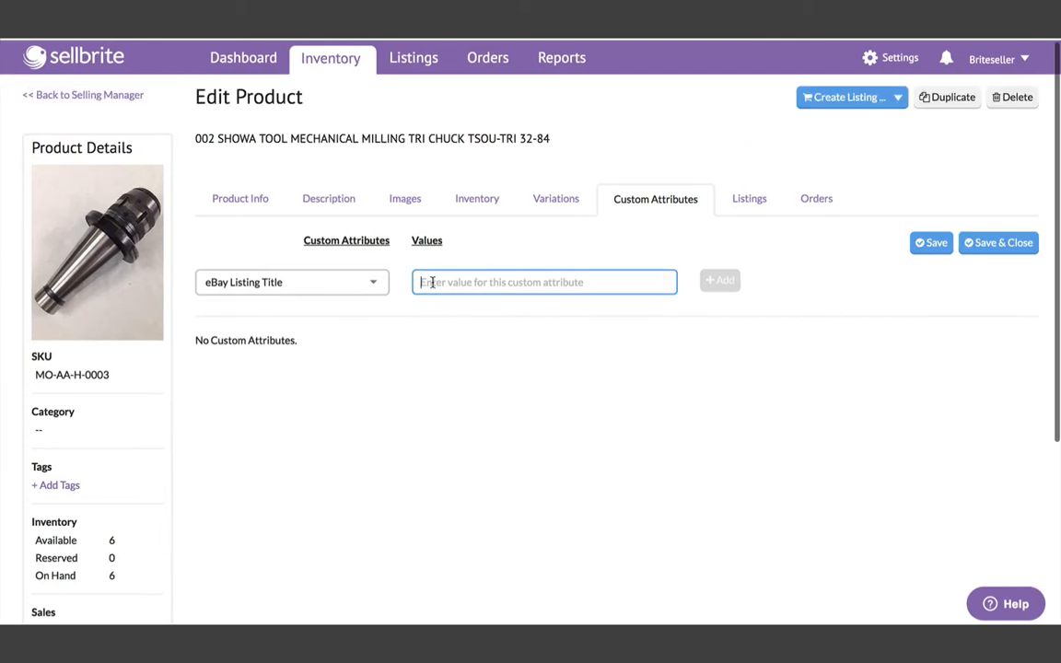
pyautogui.moveTo(195, 138); pyautogui.dragTo(492, 138)
pyautogui.write('BRAND NEW IN BOX!!! SHOWA TOOL MECHANICAL')
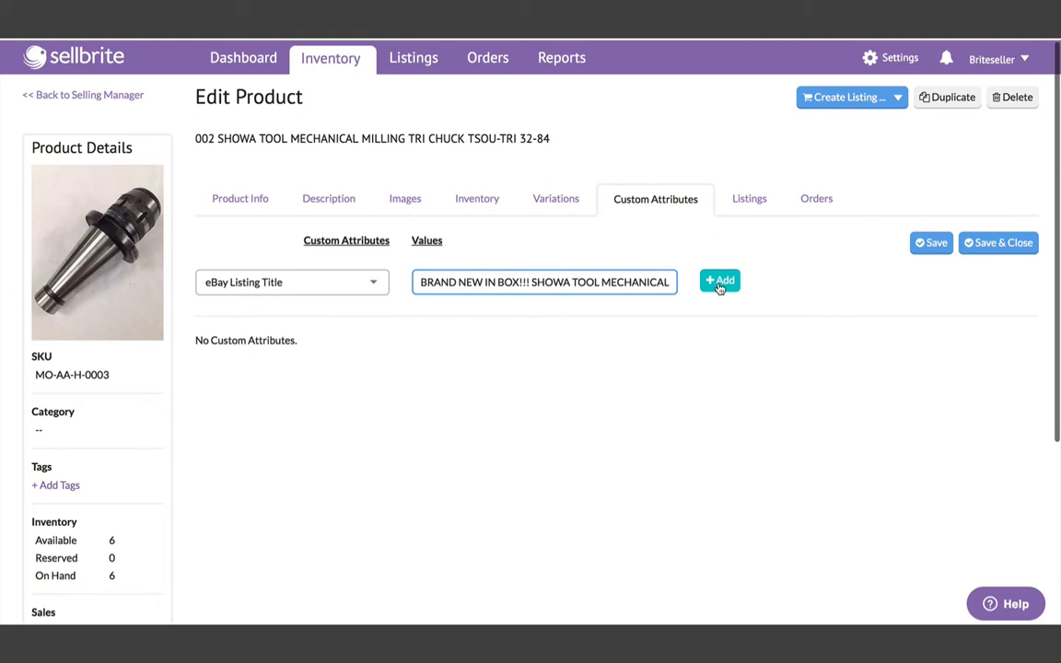
pyautogui.click(718, 280)
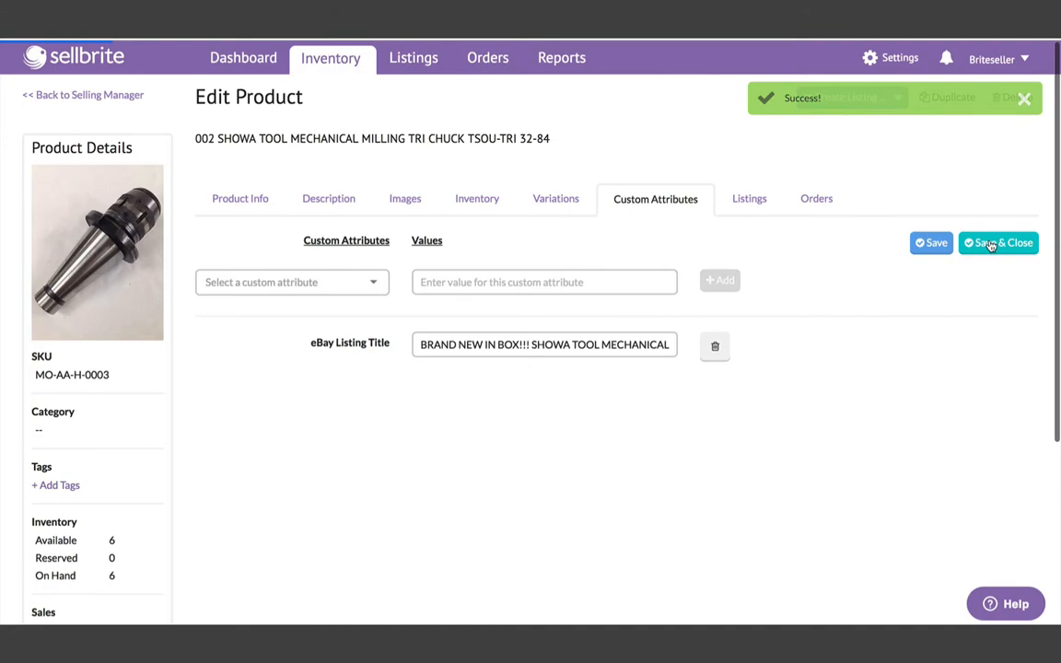
pyautogui.click(1002, 244)
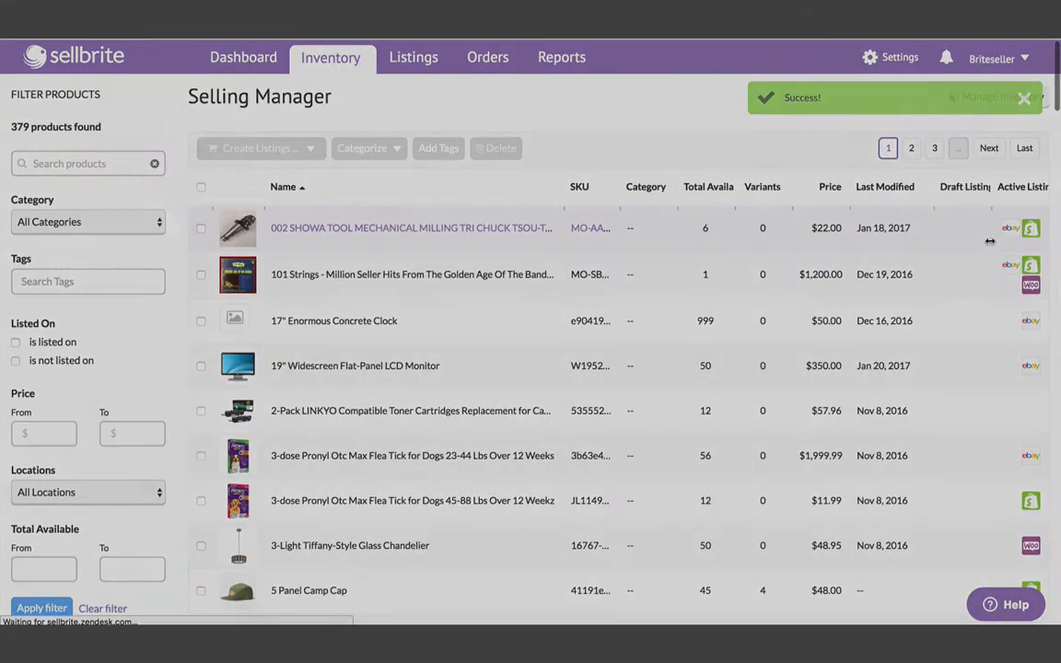
# - Open the 19" Widescreen Flat-Panel LCD Monitor product to reach its live eBay listing
pyautogui.click(899, 58)
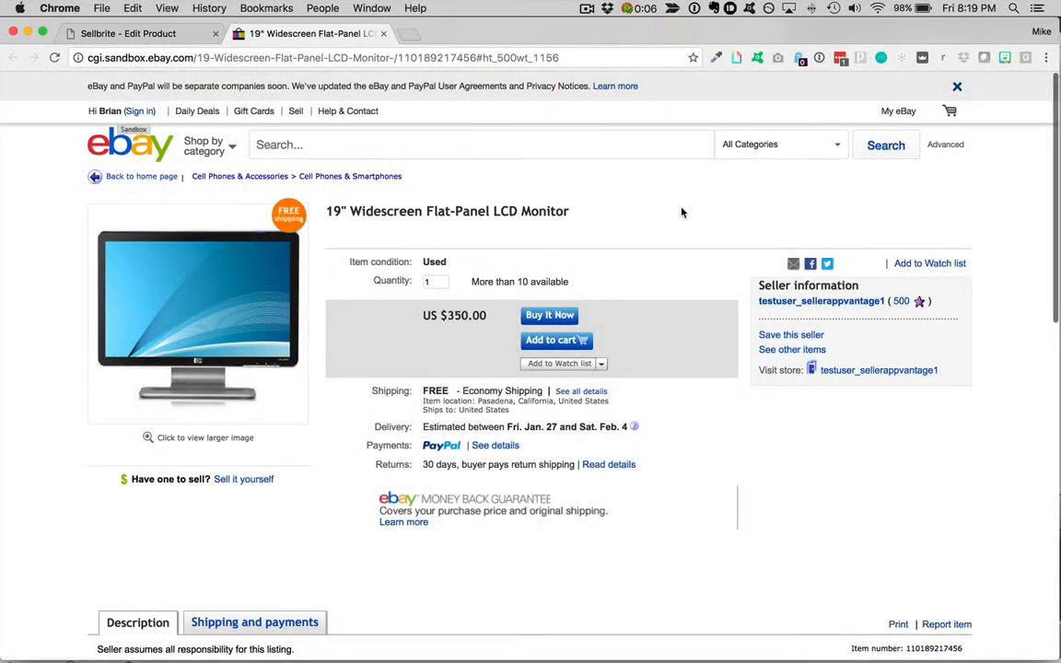
# - Look over the monitor's live eBay listing, then return to its Sellbrite Edit Product page
pyautogui.scroll(-3)
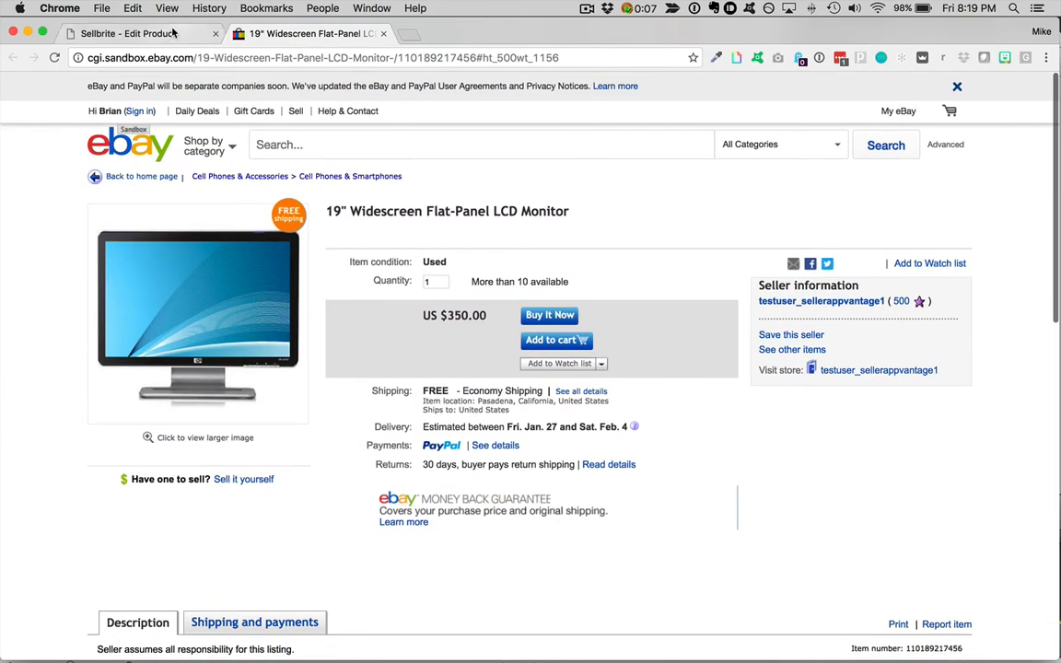
pyautogui.click(138, 33)
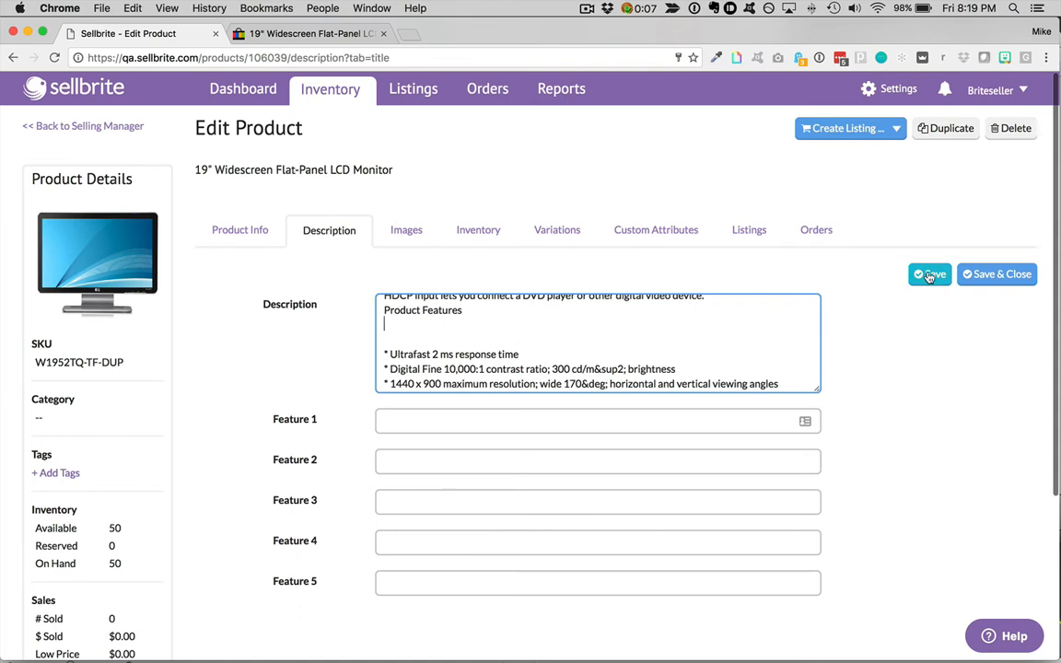
# - Save the monitor's Description tab and switch back to its $350 eBay sandbox listing
pyautogui.click(929, 272)
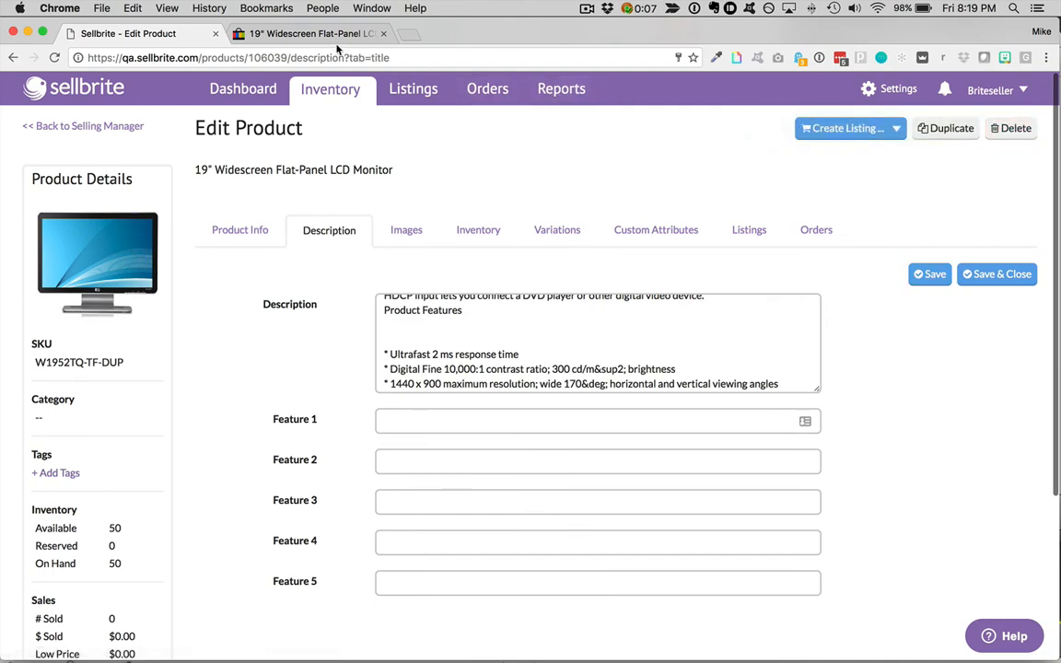
pyautogui.click(310, 33)
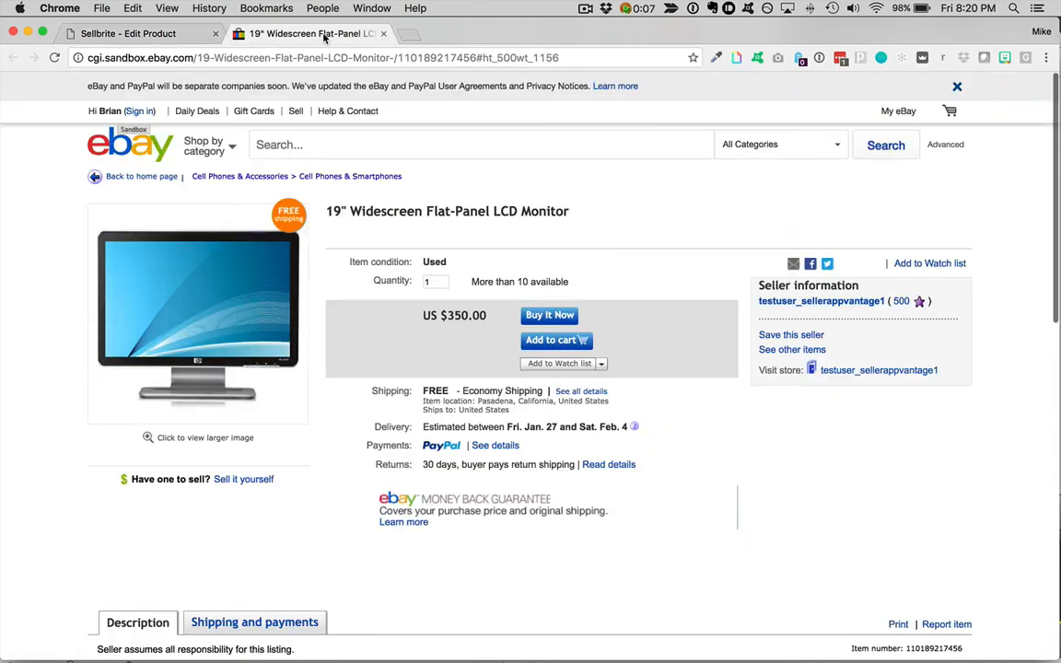
# - Read down to the monitor listing's Item specifics and description on eBay
pyautogui.scroll(-3)
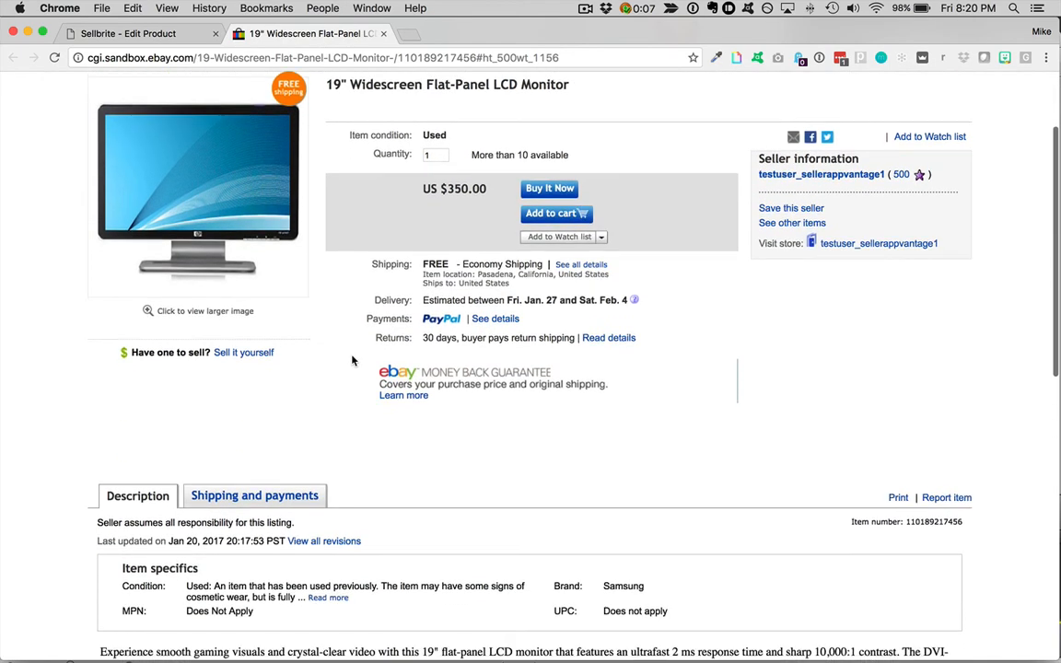
pyautogui.scroll(-3)
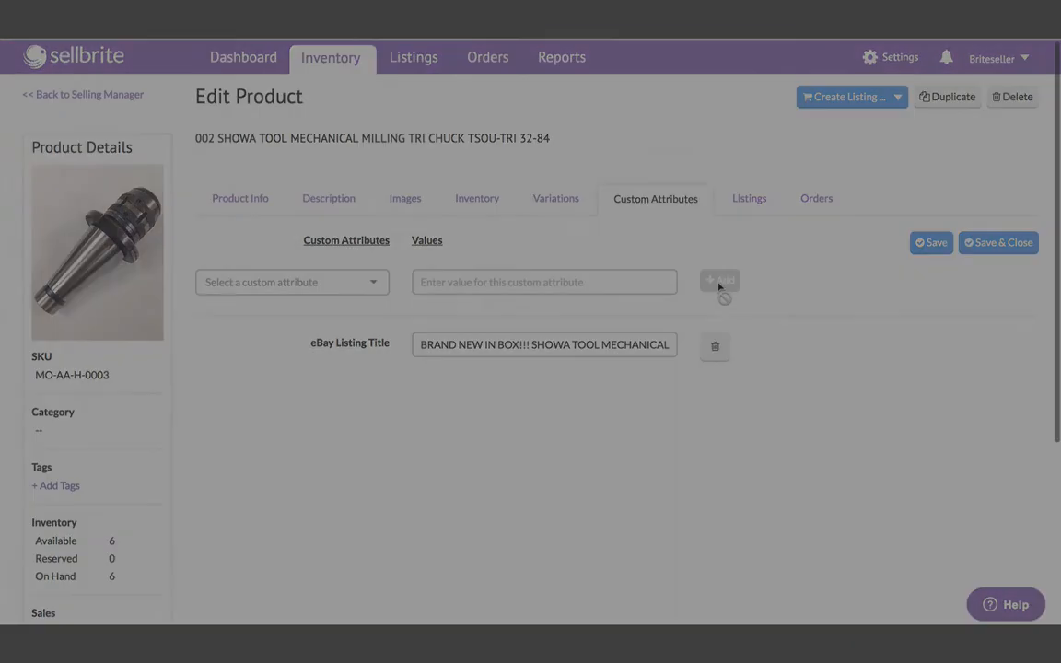
# - Set the Tags (Default) template's eBay Title to the eBay Listing Title tag, then save and publish
pyautogui.click(892, 55)
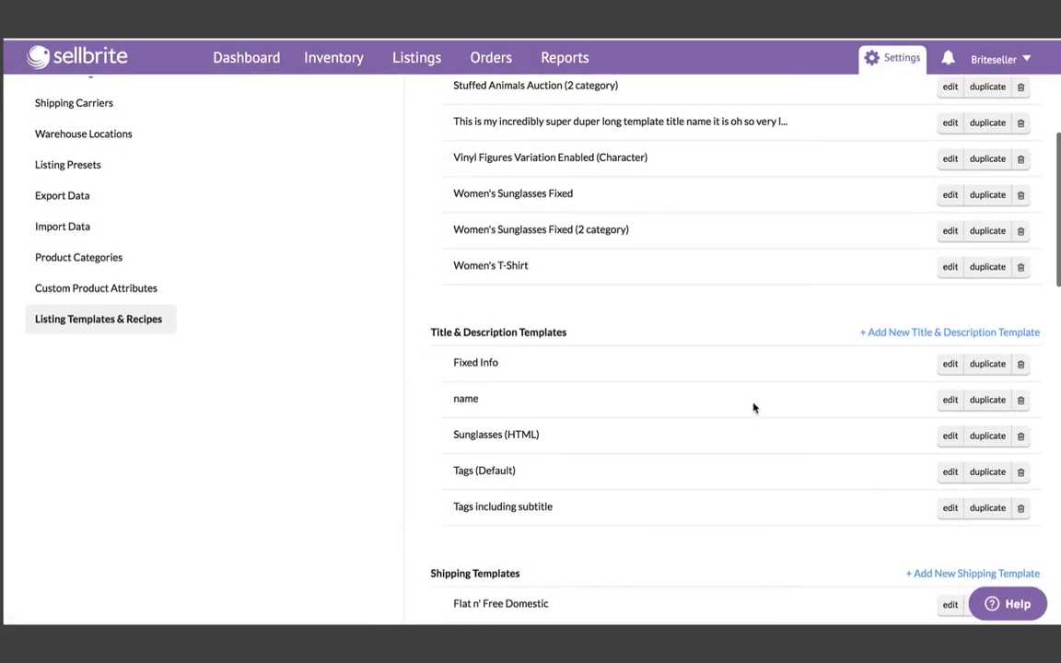
pyautogui.click(949, 471)
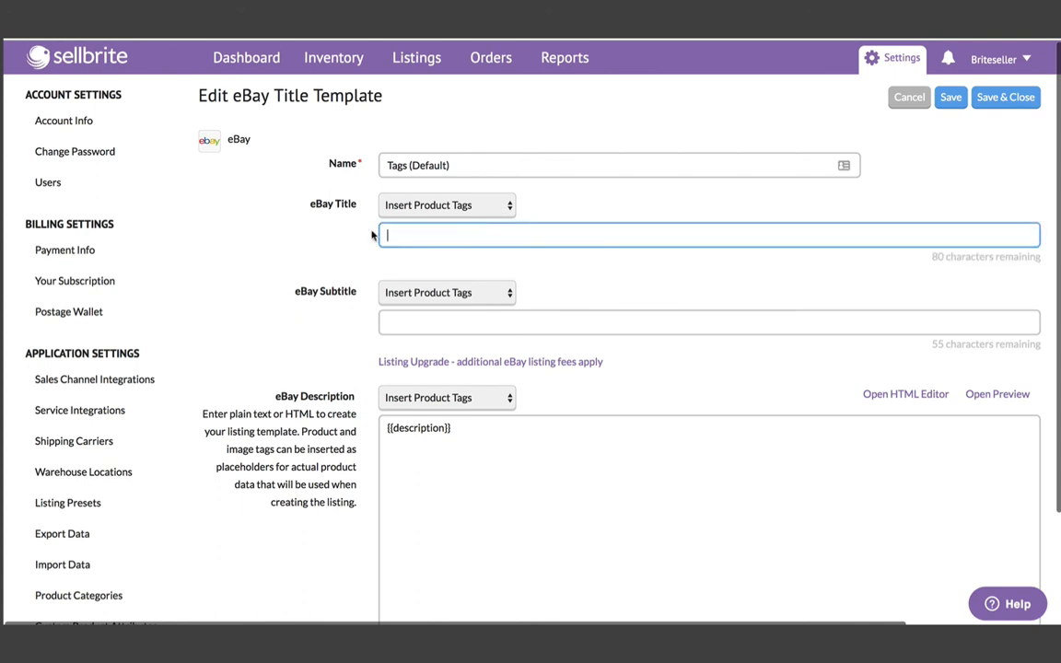
pyautogui.click(446, 204)
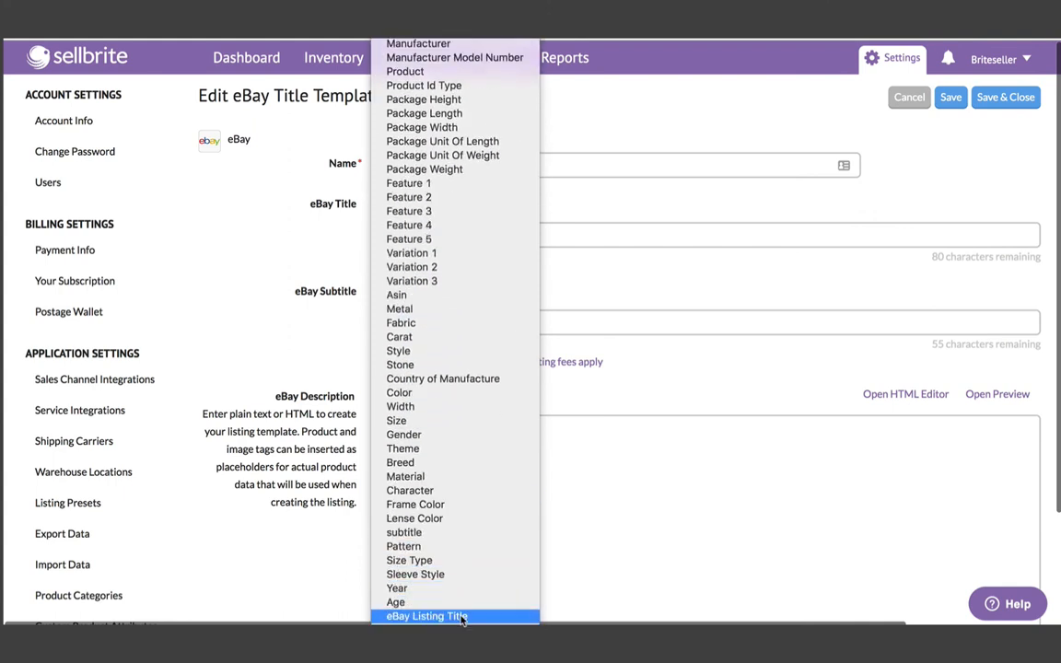
pyautogui.click(426, 616)
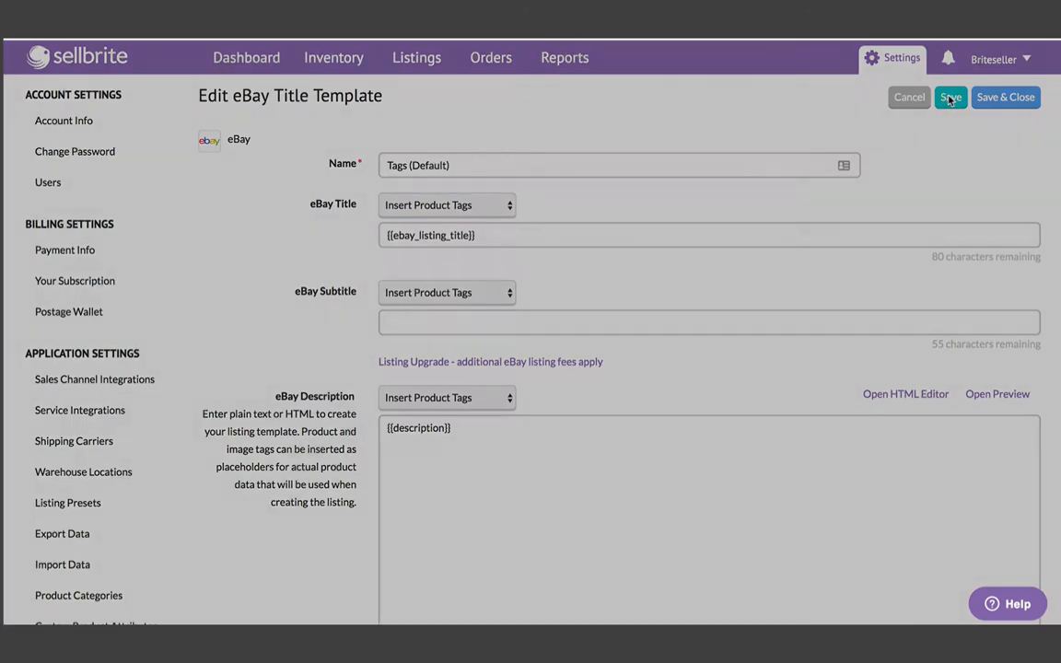
pyautogui.click(950, 95)
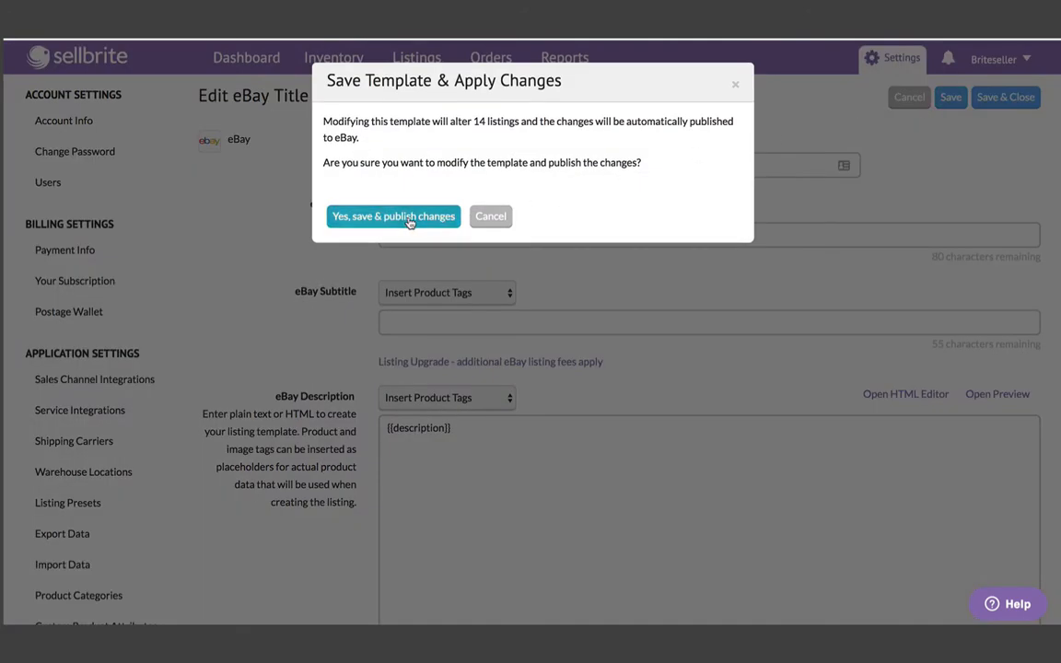
pyautogui.click(394, 216)
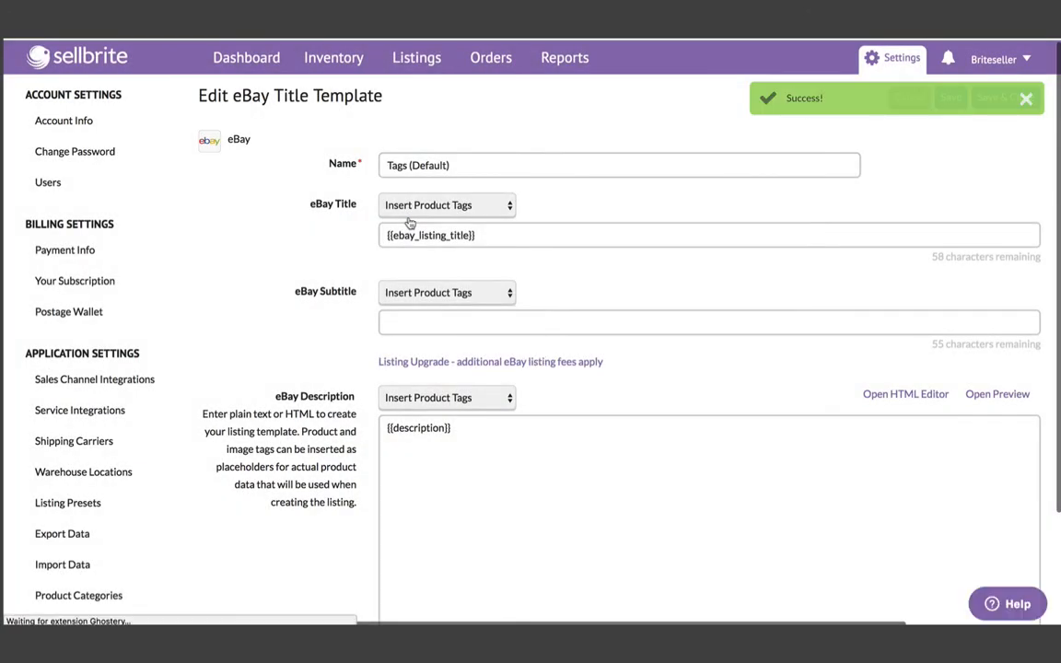